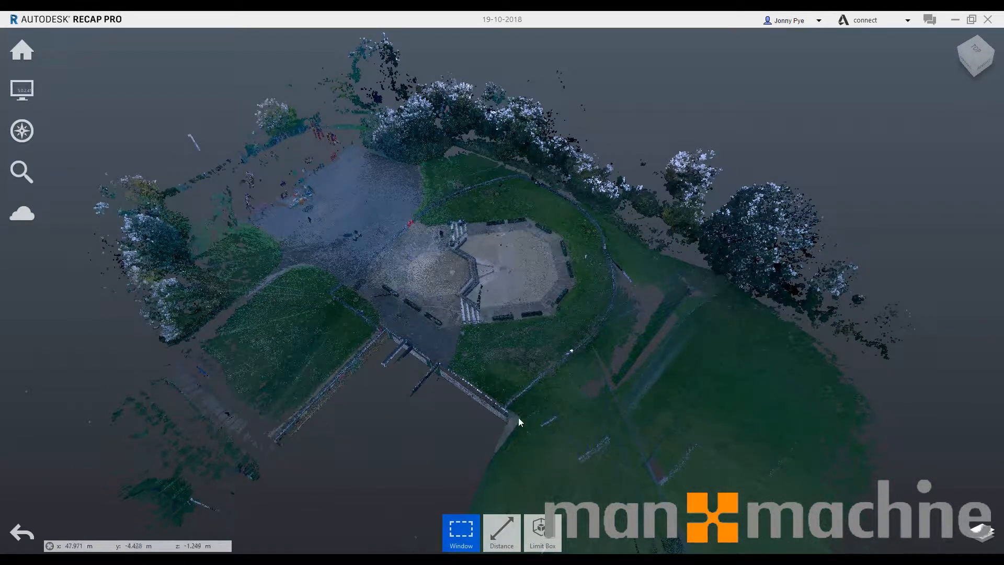
Leave the ReCap Pro point cloud and switch to the blank Civil 3D drawing.
click(501, 533)
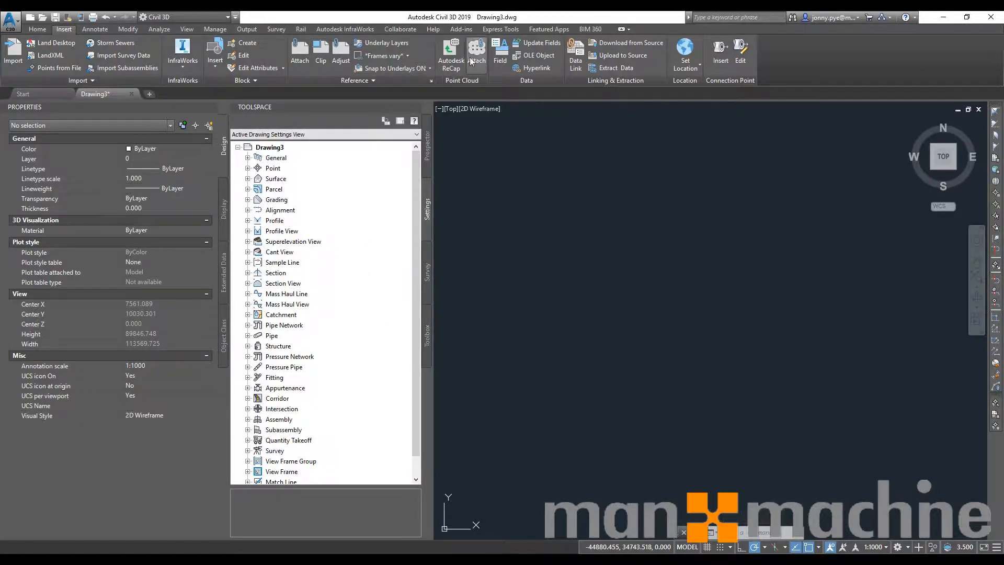
Attach the 19-10-2018.rcp point cloud so the scanned park appears in the drawing.
click(477, 53)
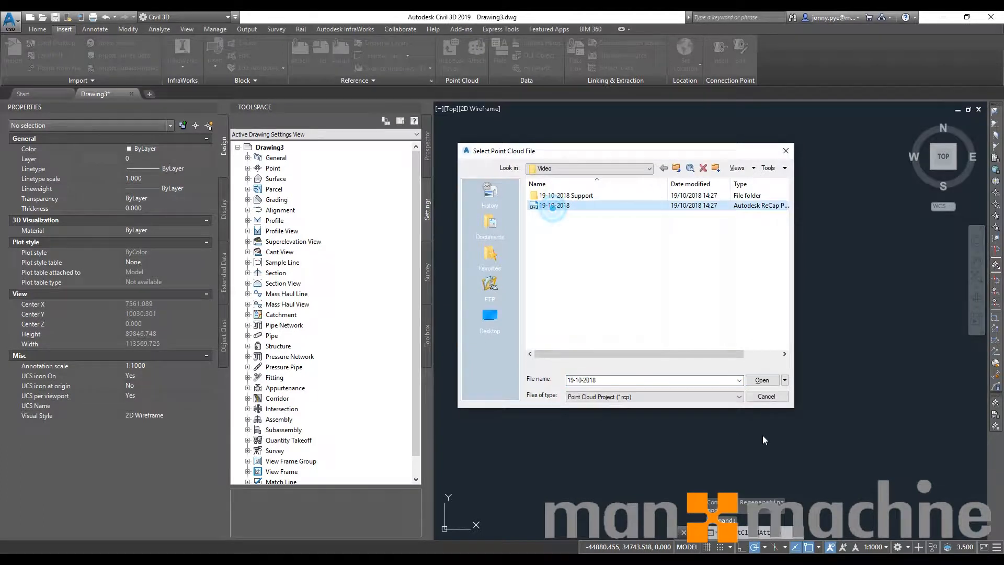
click(761, 380)
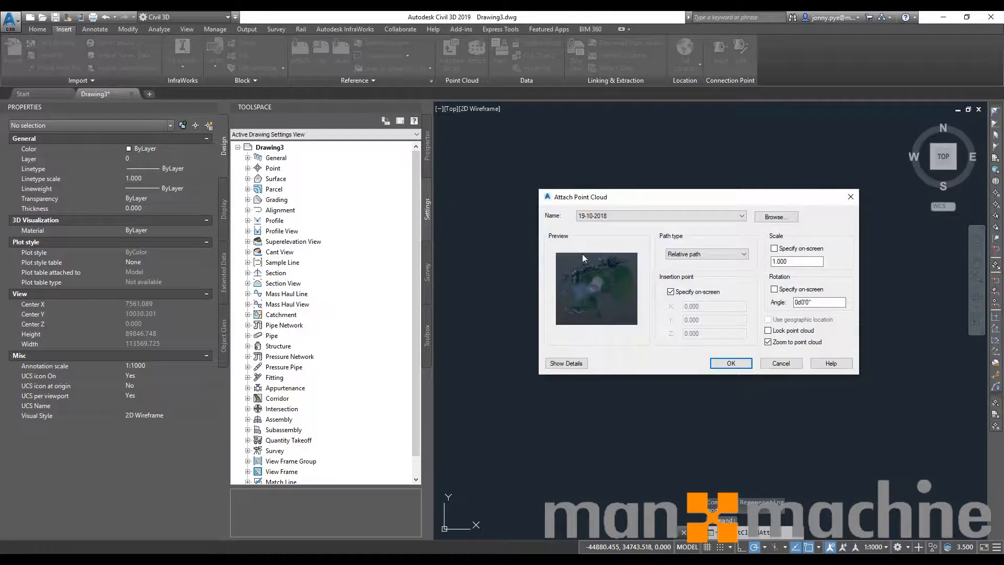
click(731, 363)
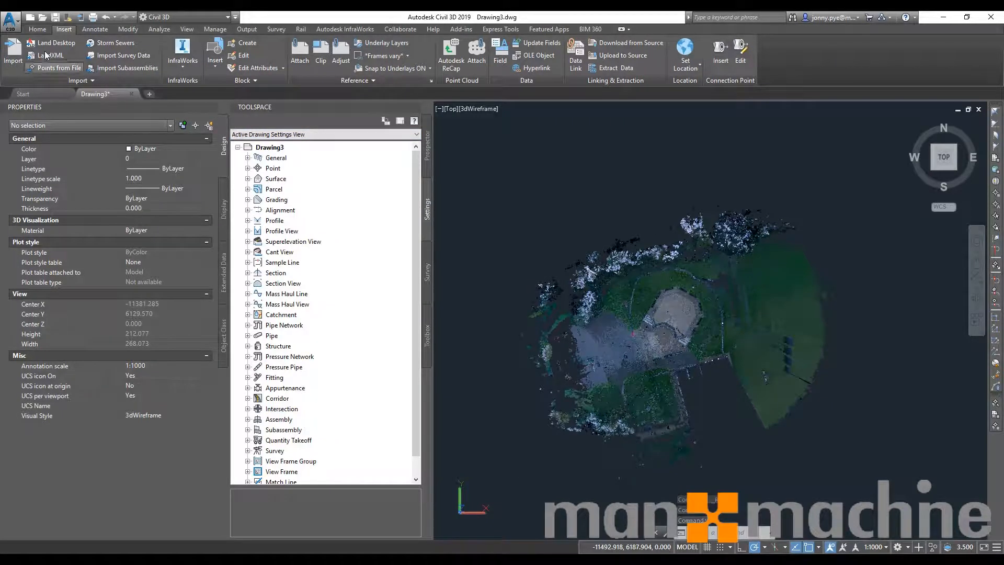
Start Create Surface from Point Cloud from the Home tab's Surfaces tools.
click(38, 29)
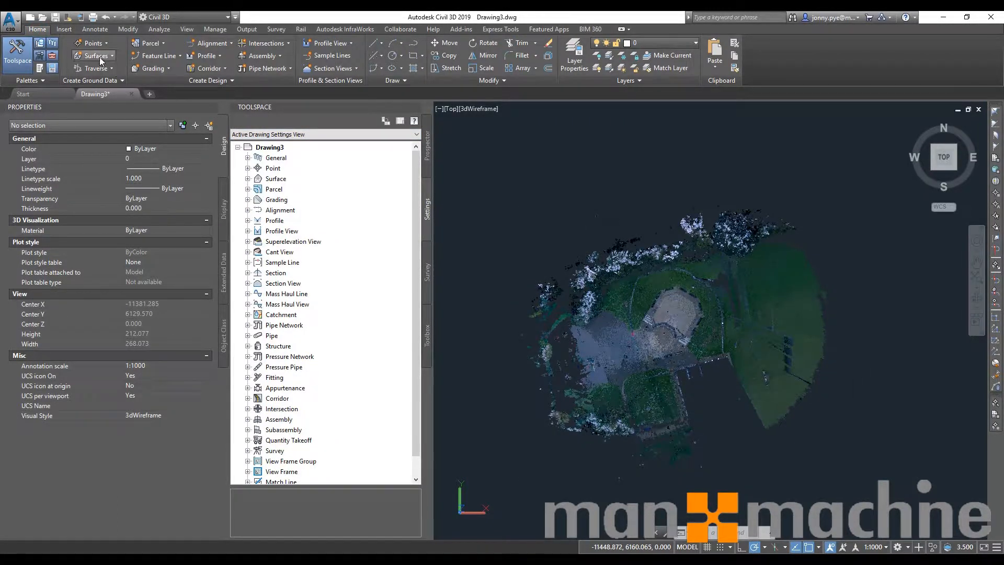
click(96, 56)
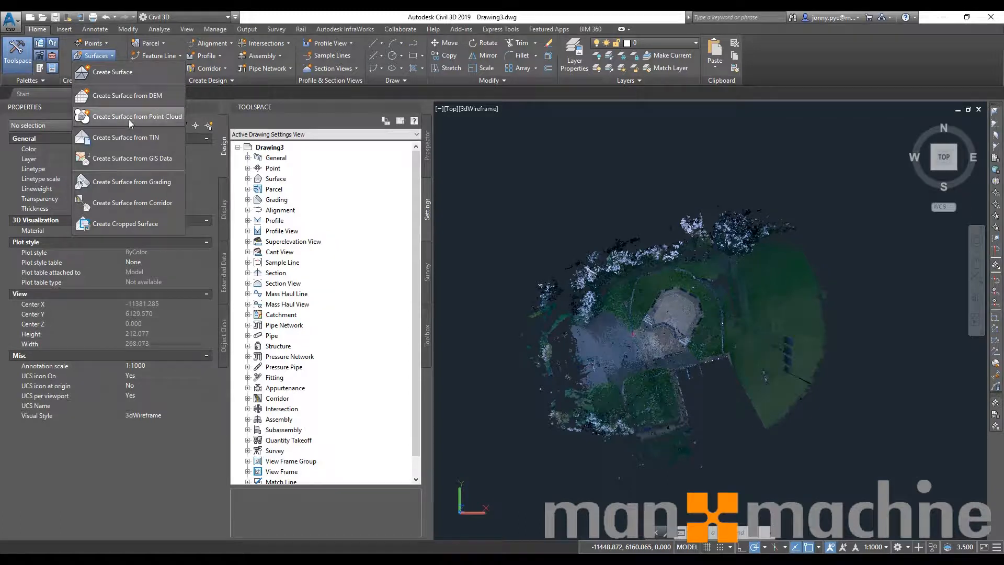
mouse_move(132, 116)
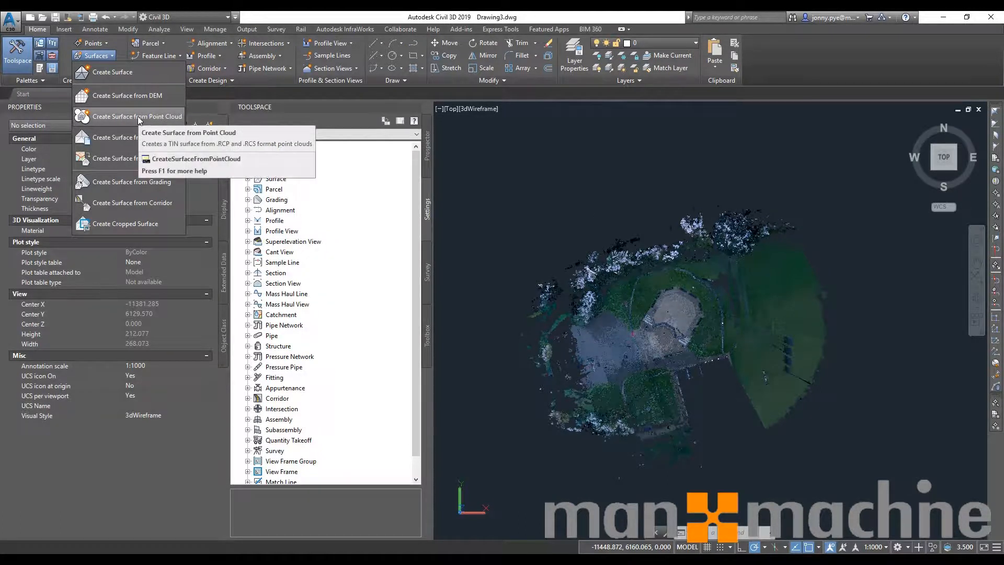
click(138, 116)
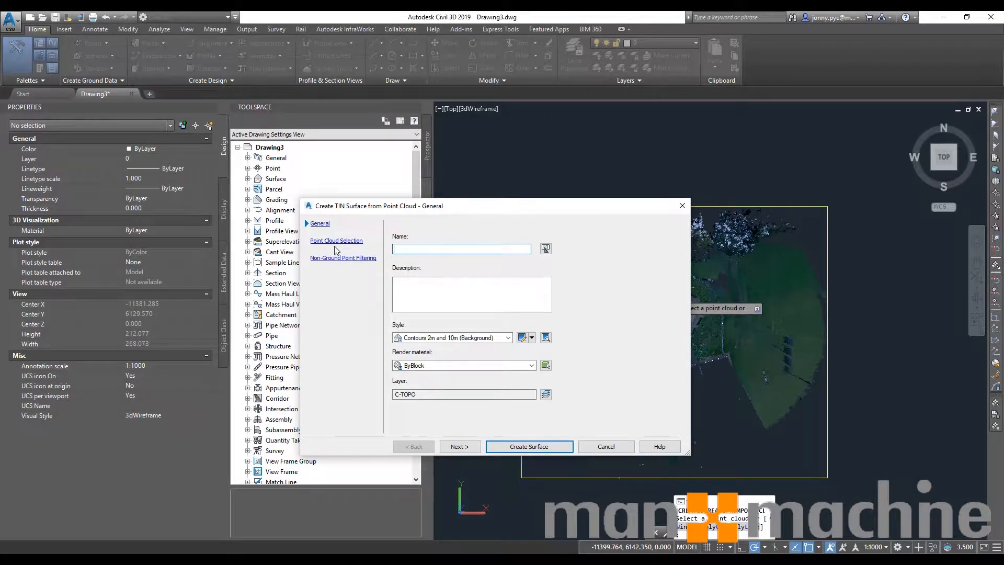
Name the surface Existing and choose the Contours 1m and 5m (Design) style.
text(Exis)
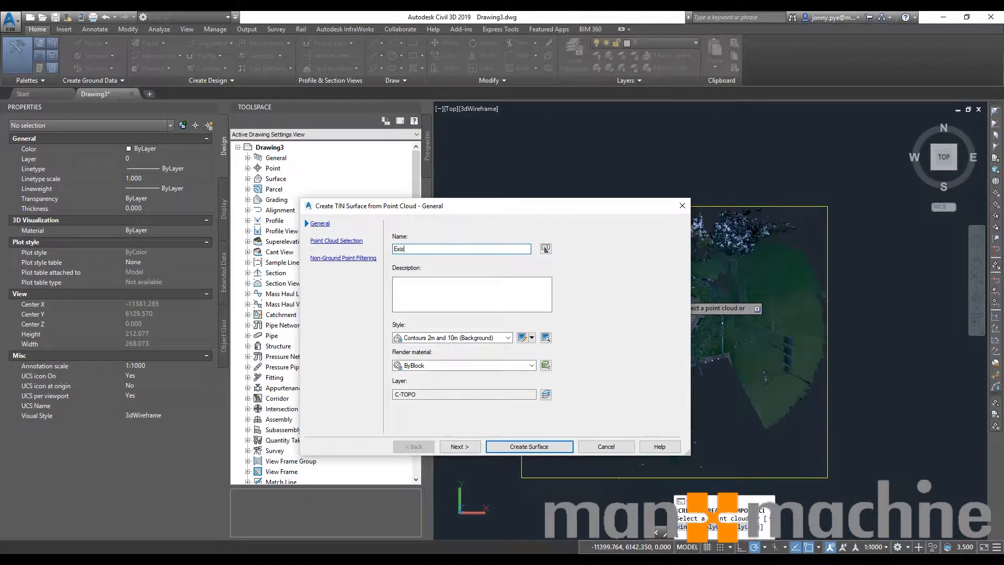
text(ting)
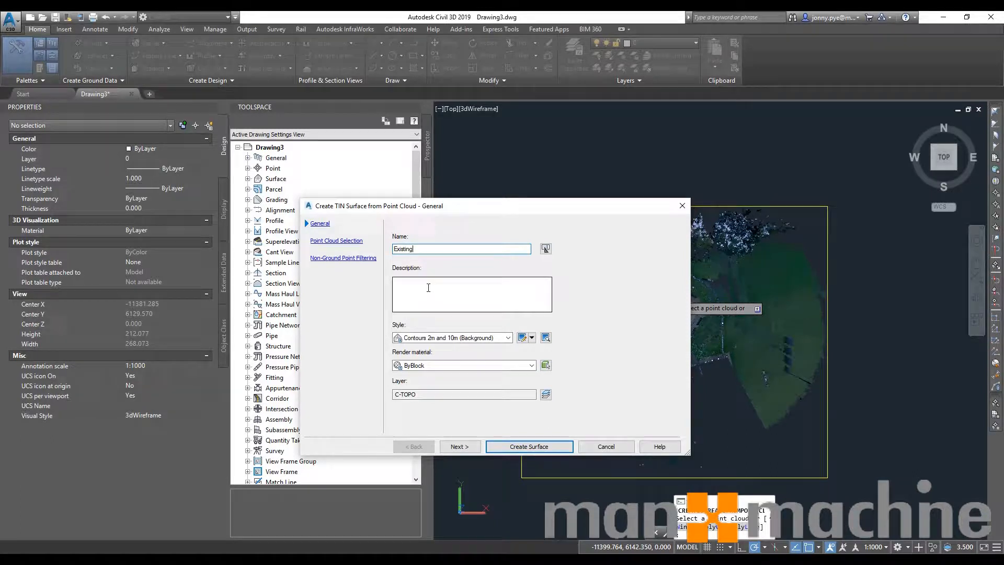
click(509, 338)
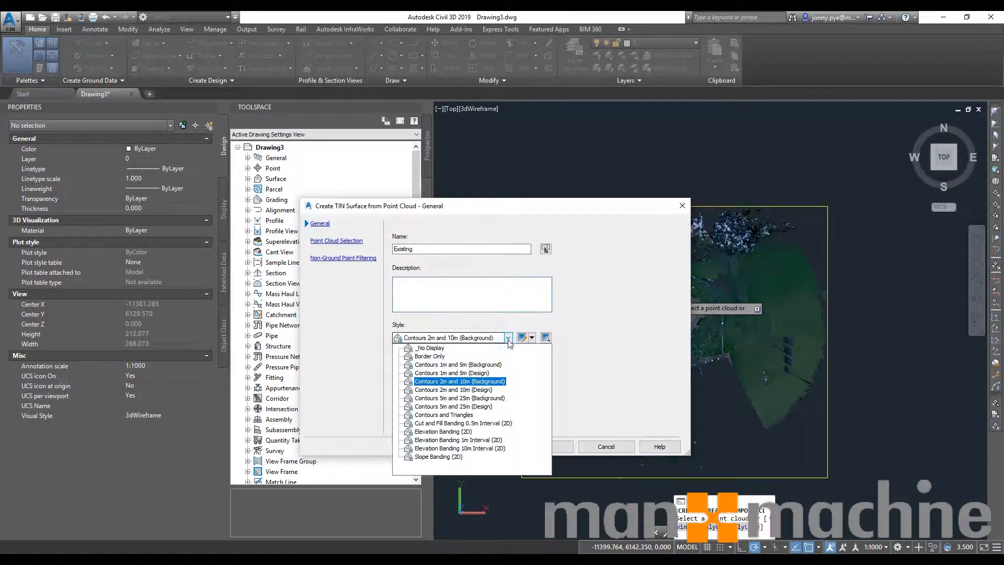
click(459, 380)
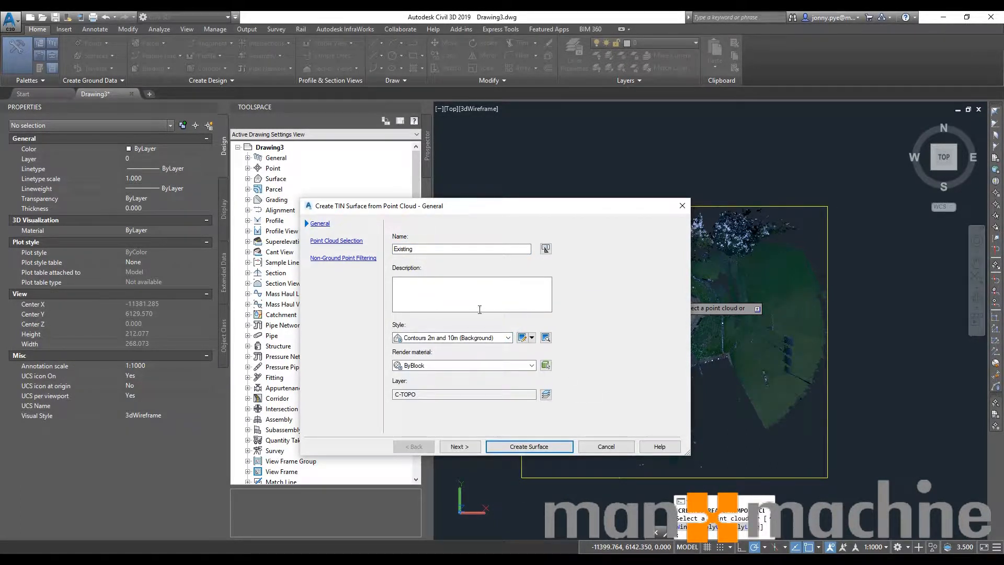
click(451, 337)
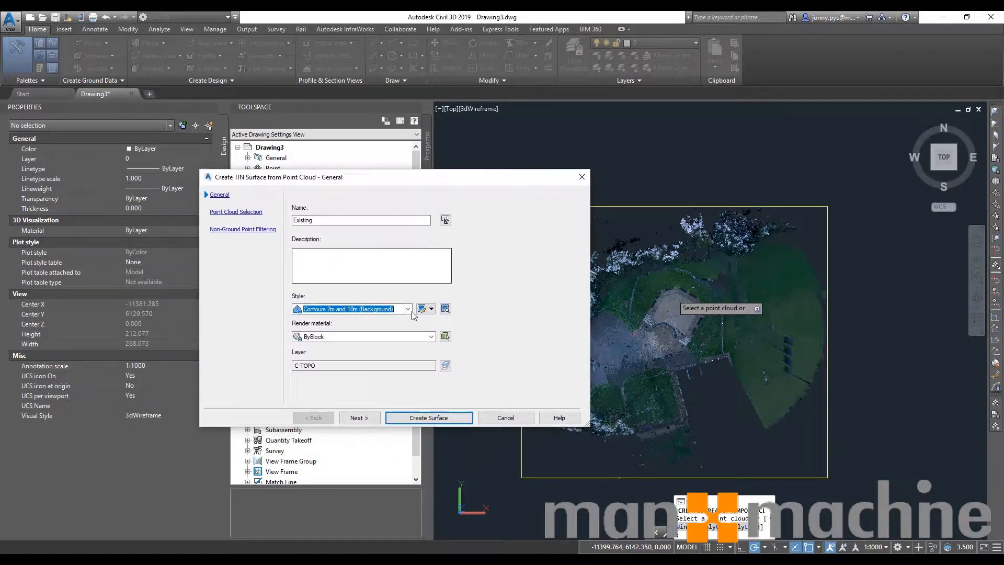
click(408, 309)
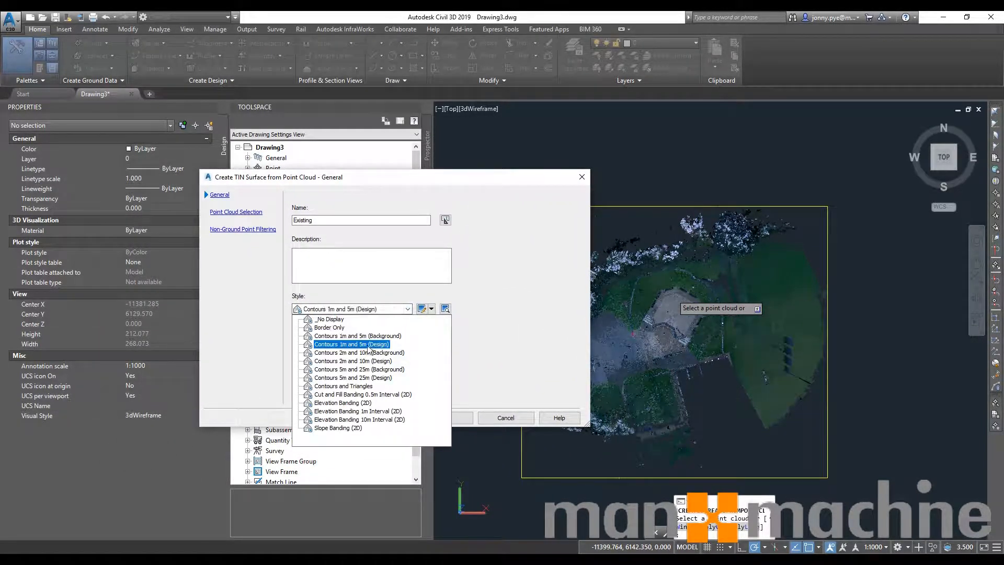
click(356, 336)
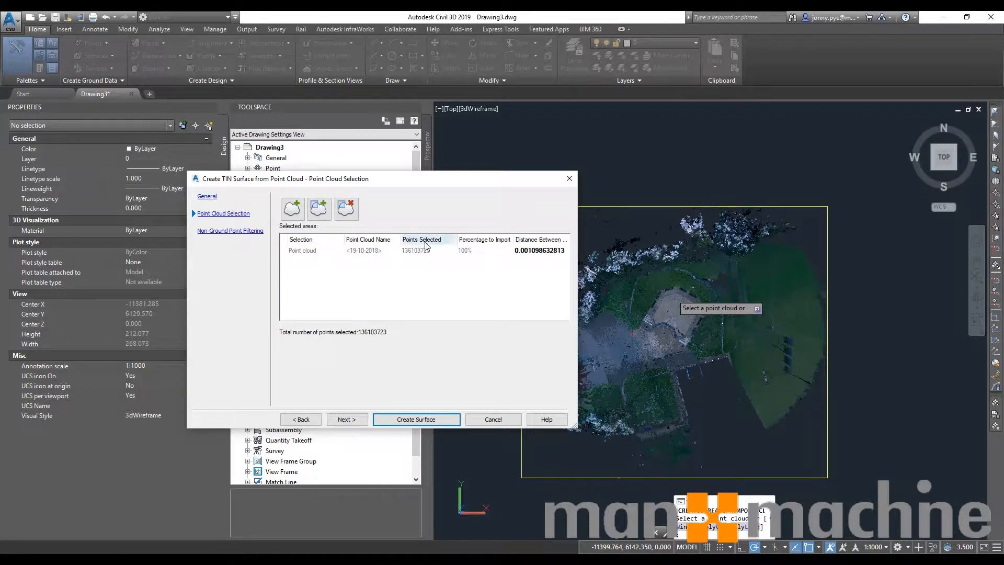
mouse_move(404, 261)
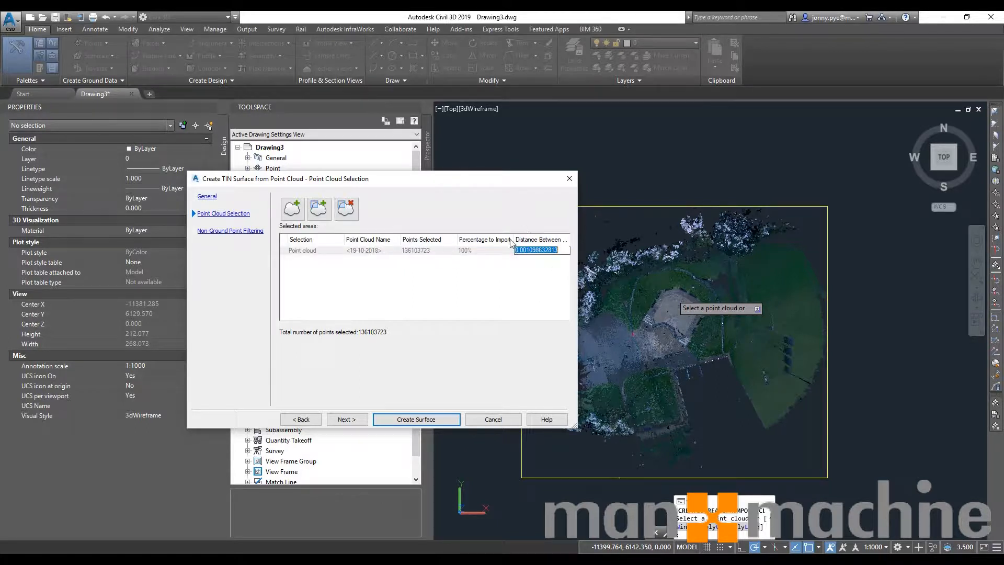
mouse_move(525, 255)
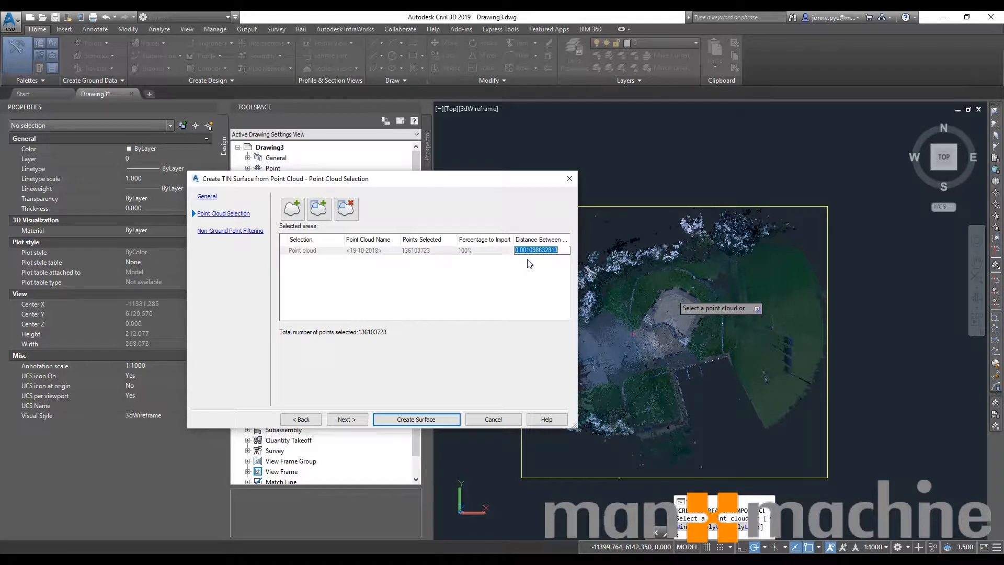
Set Distance Between Points to 0.75, reducing the import to 39,563 points.
text(.75)
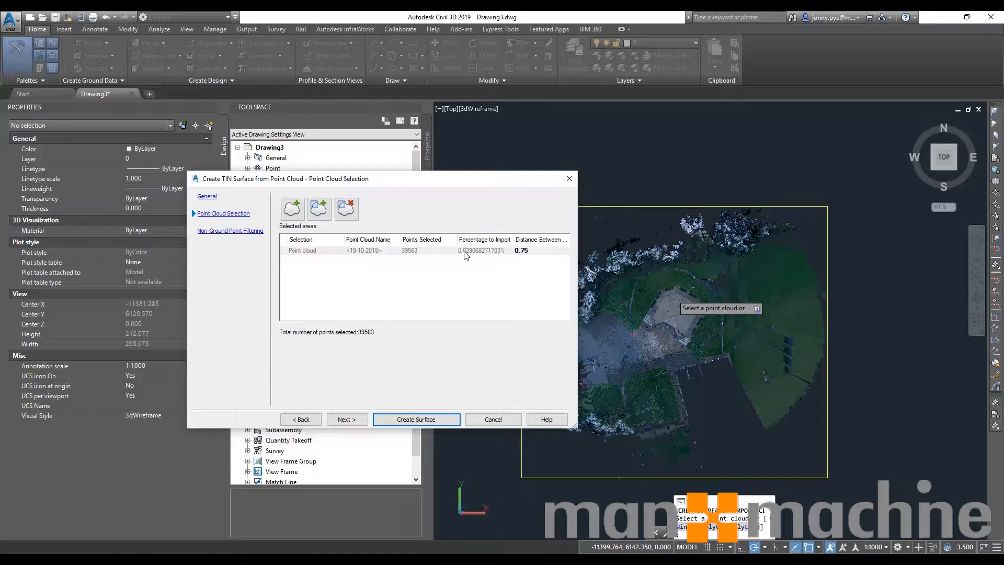
mouse_move(461, 296)
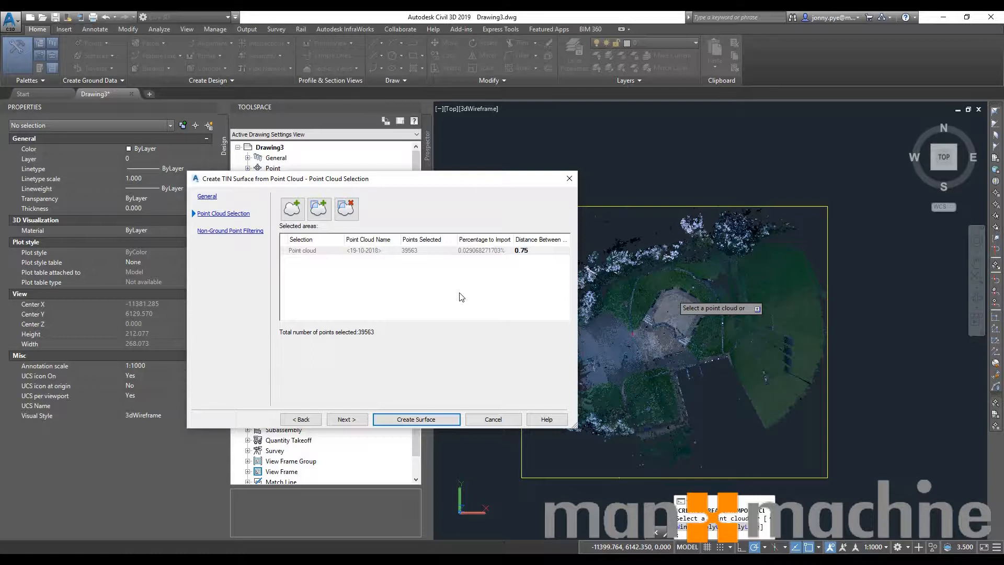
mouse_move(307, 274)
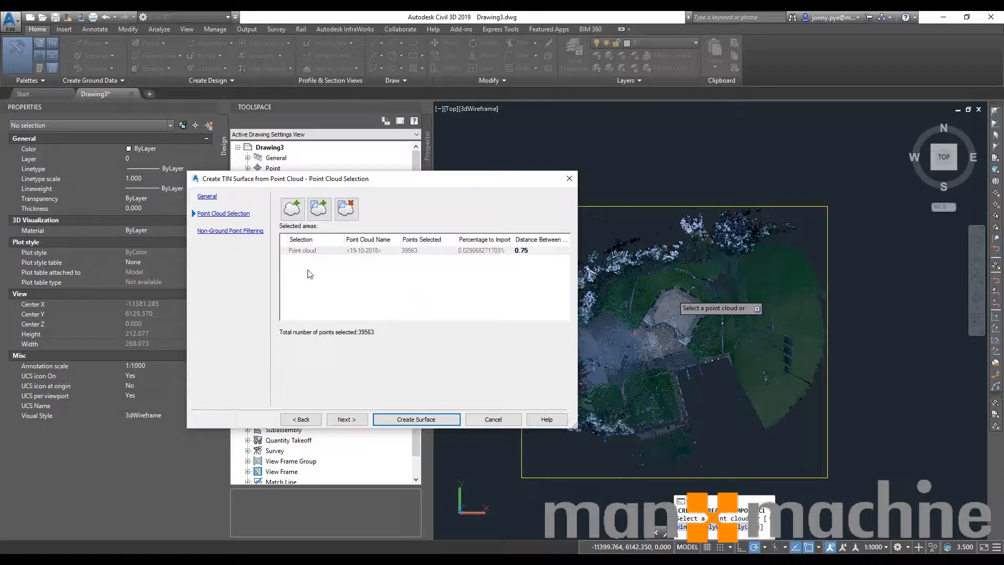
mouse_move(214, 233)
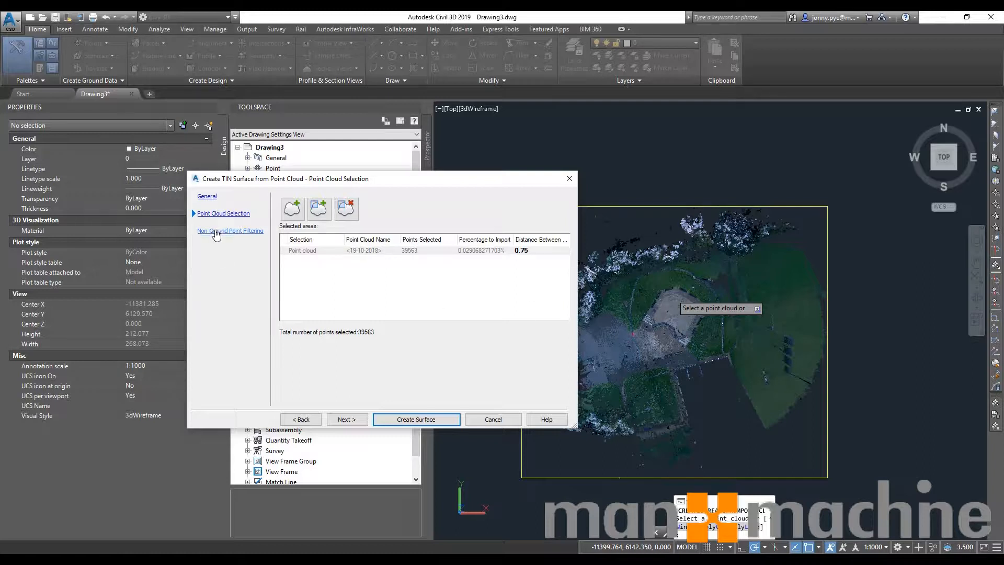
Choose Kriging interpolation for non-ground point filtering after previewing no filtering.
click(229, 230)
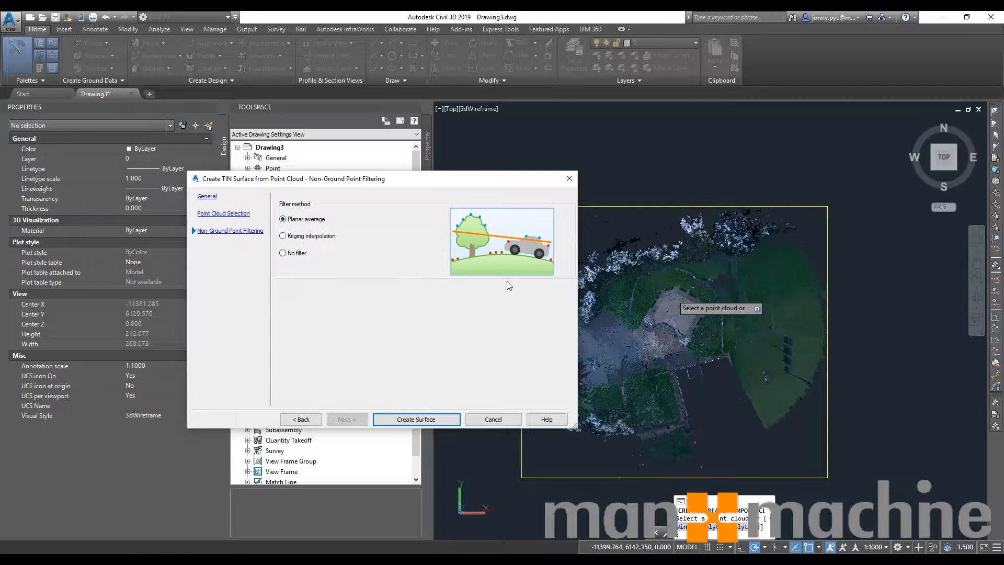
mouse_move(479, 257)
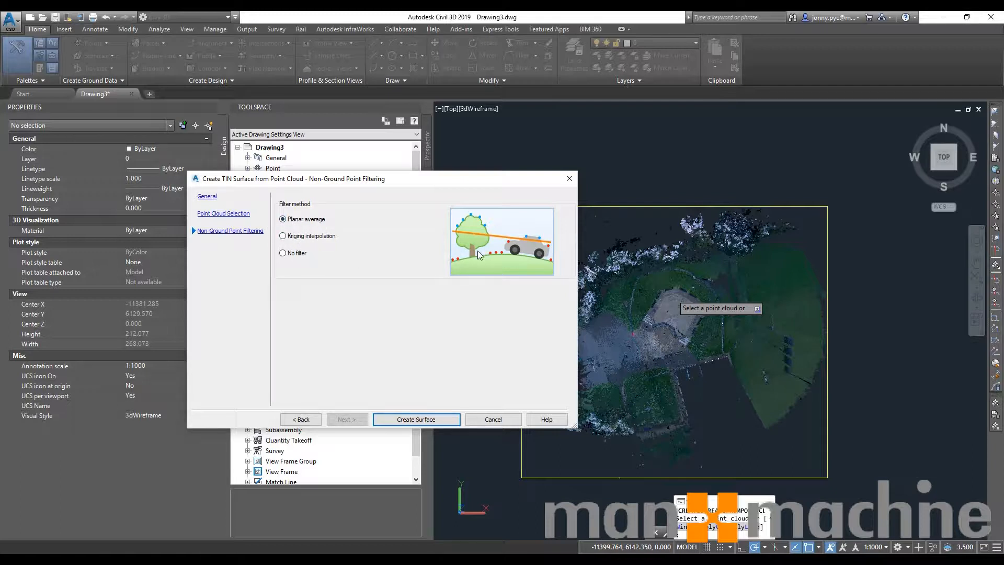
mouse_move(739, 281)
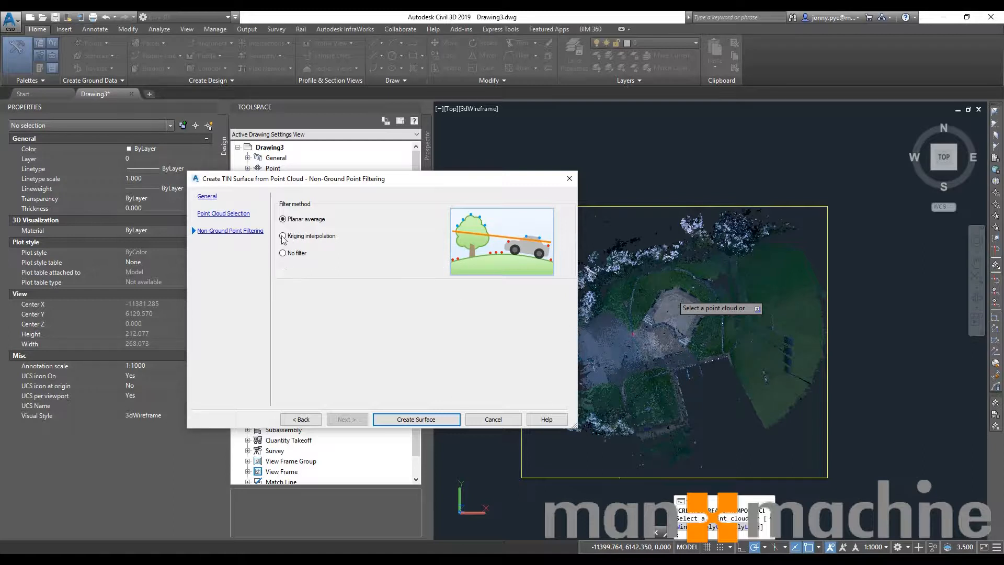
click(282, 236)
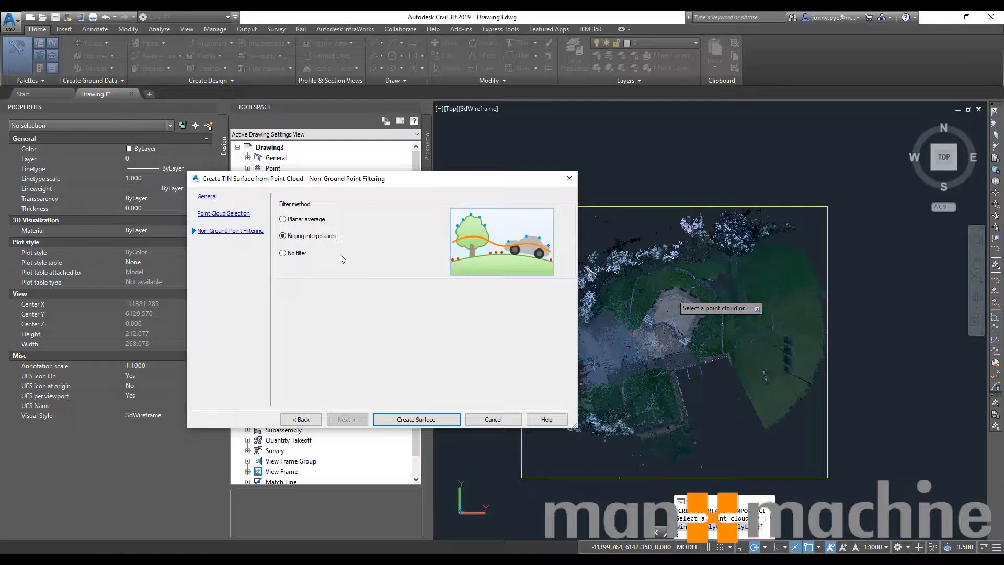
mouse_move(445, 260)
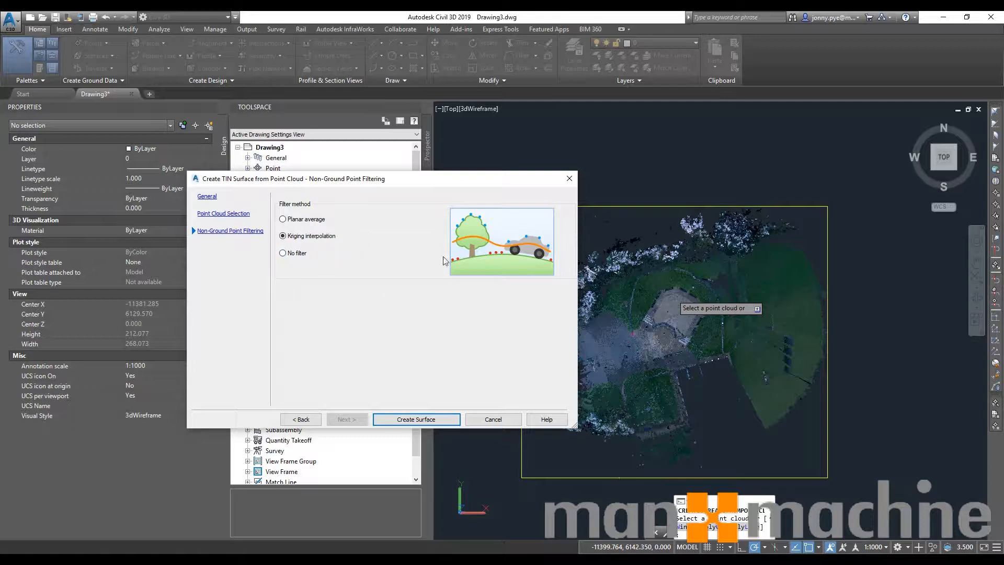
mouse_move(427, 307)
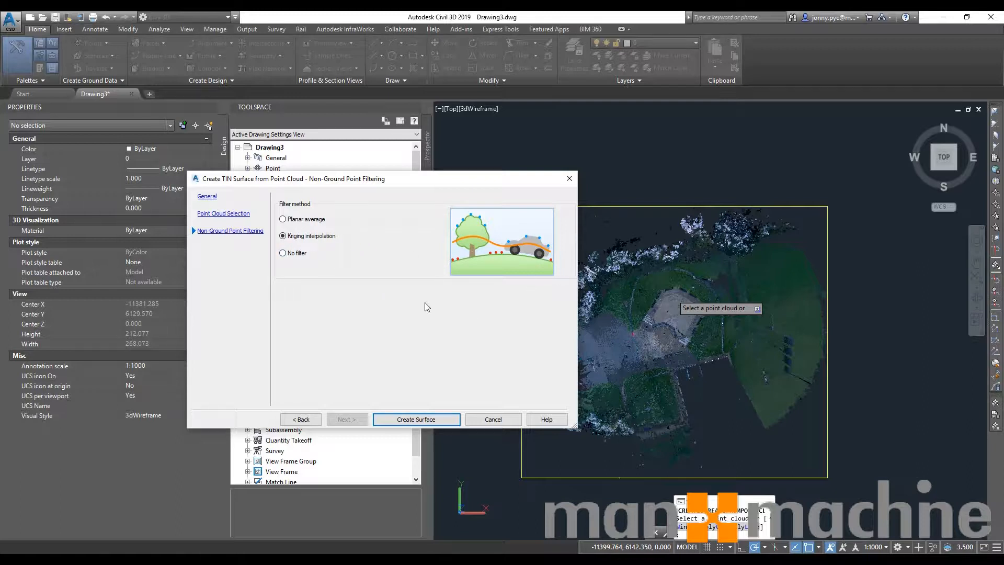
click(282, 252)
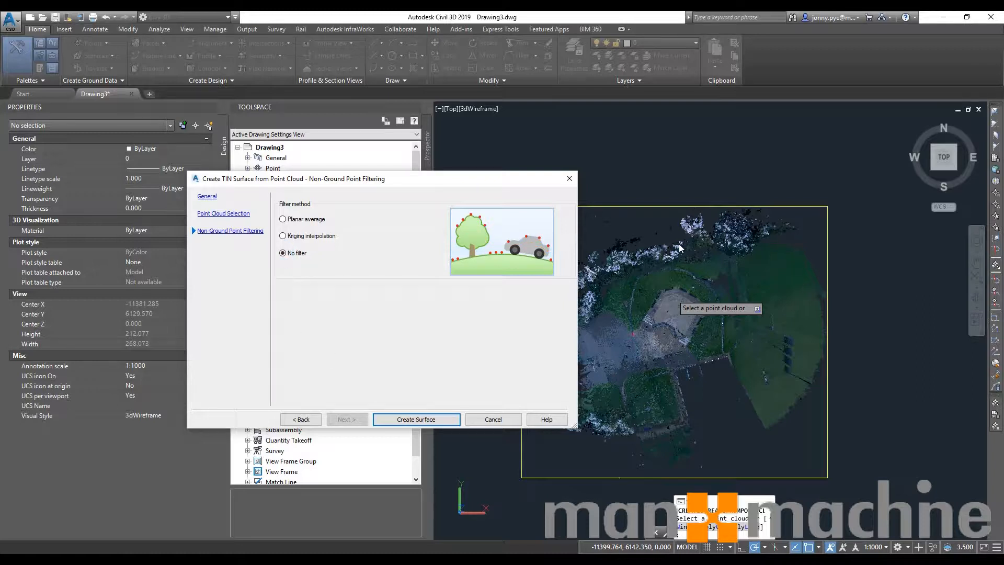
mouse_move(651, 336)
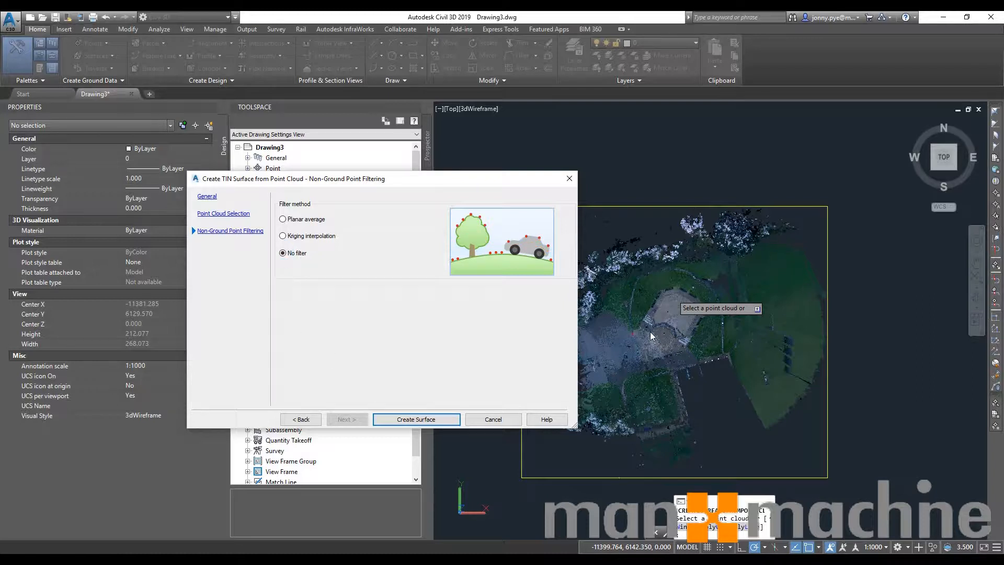
mouse_move(771, 280)
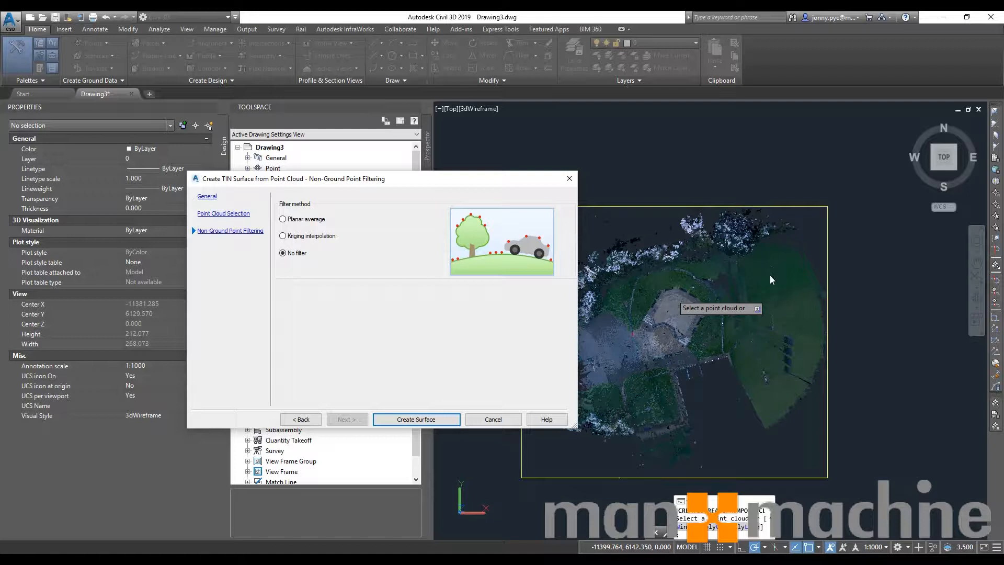
mouse_move(527, 244)
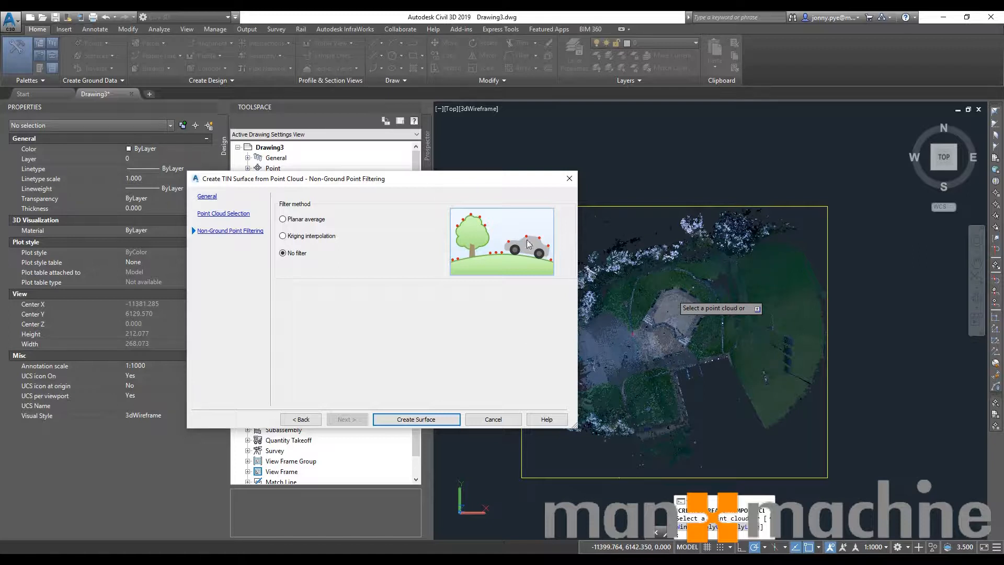
click(282, 235)
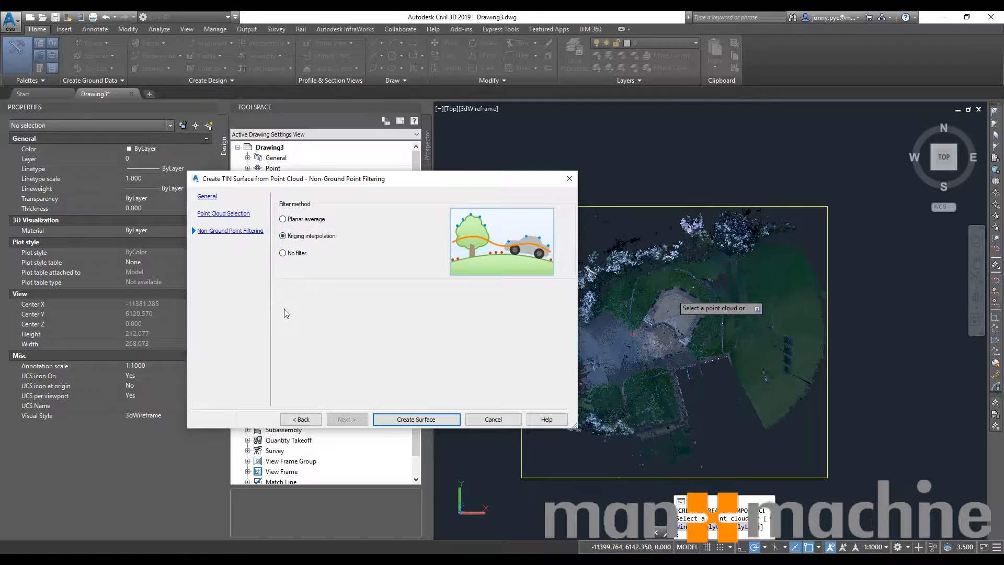
mouse_move(459, 342)
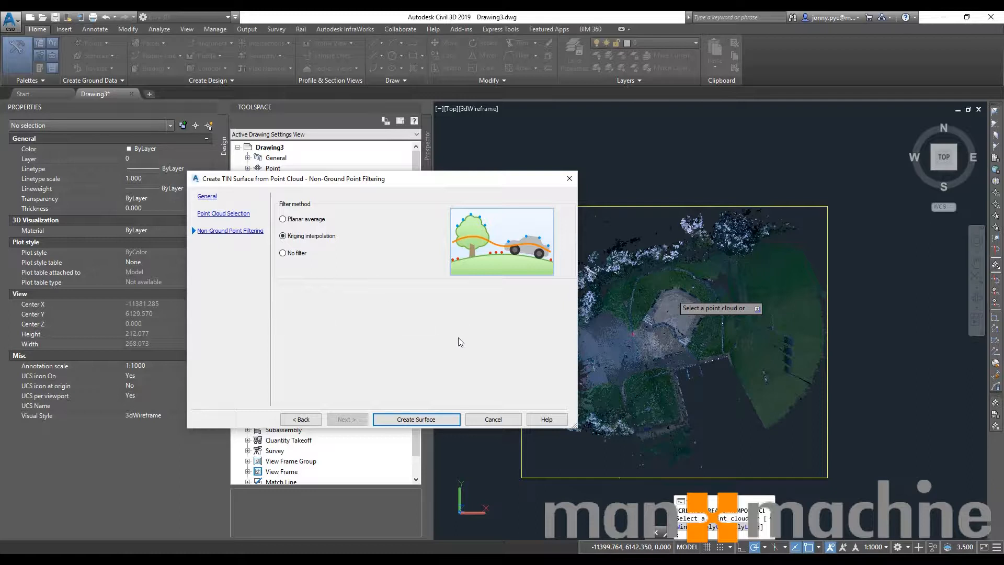
mouse_move(479, 364)
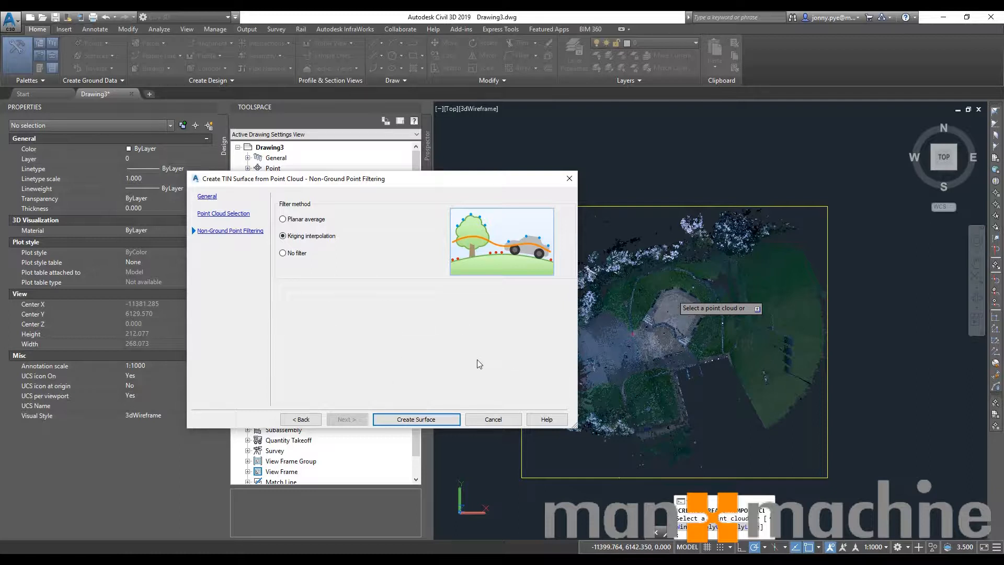
Create the Existing surface and dismiss the background-processing notice.
click(206, 196)
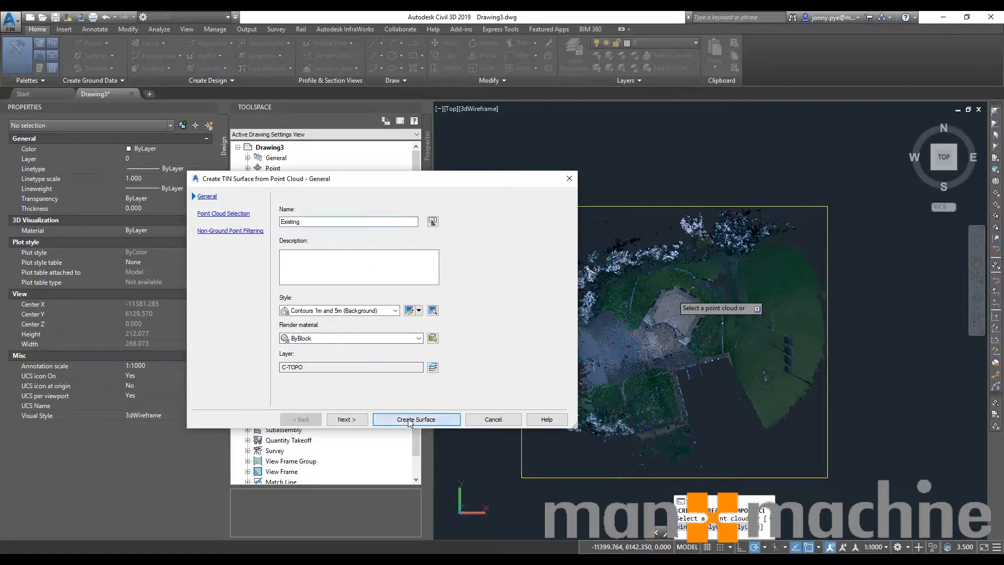
click(415, 420)
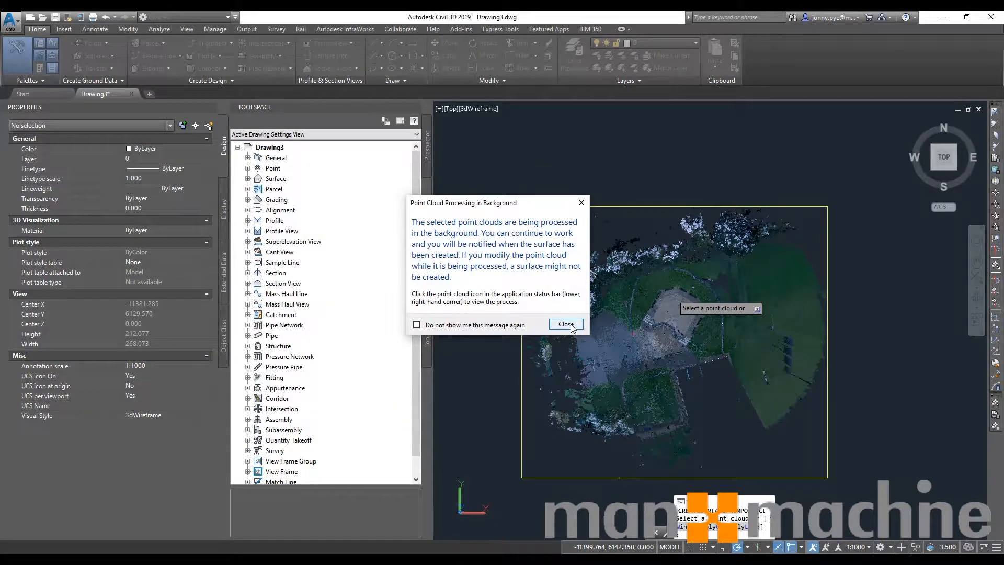
click(564, 324)
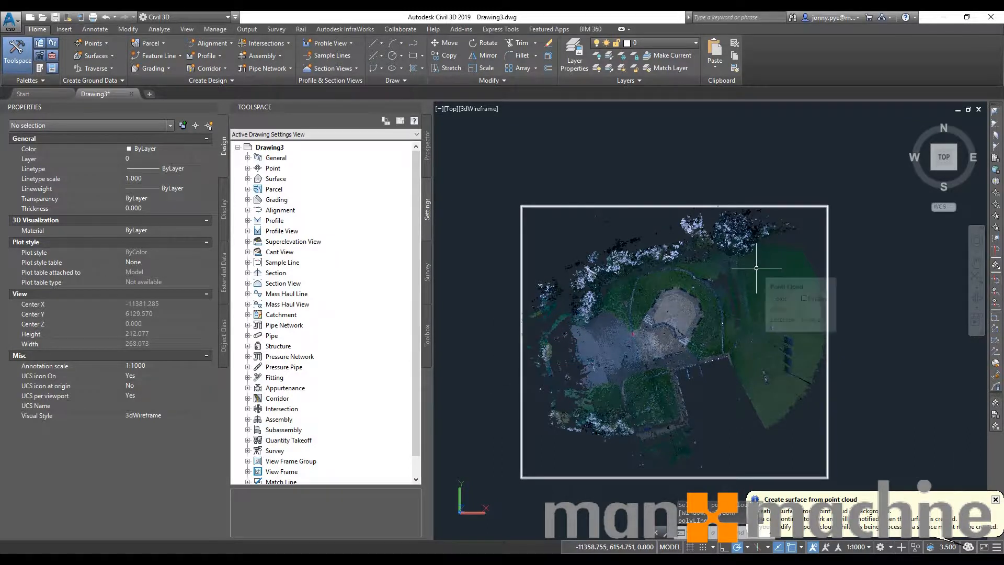
mouse_move(756, 268)
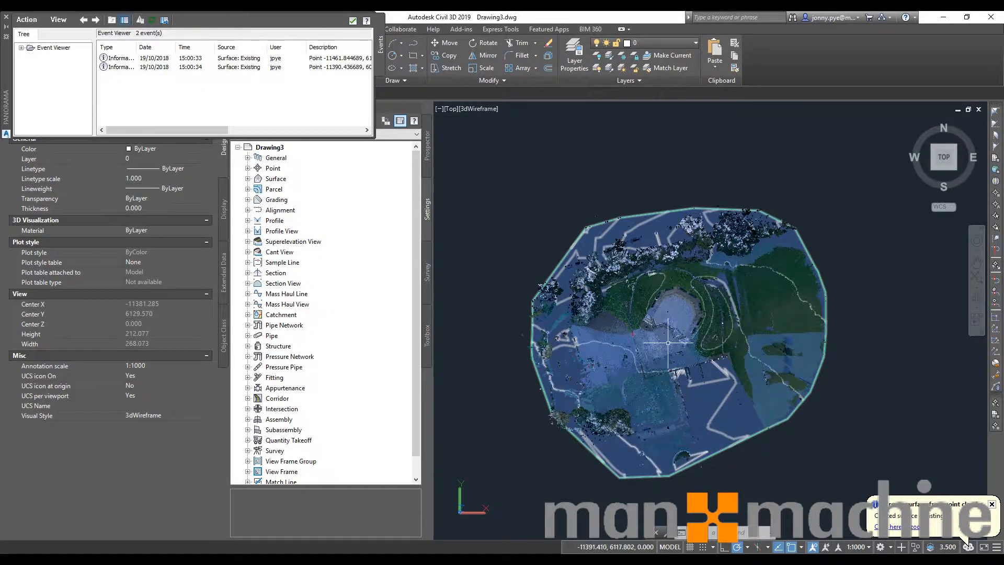
Zoom while the Existing surface finishes generating over the point cloud.
scroll(up, 3)
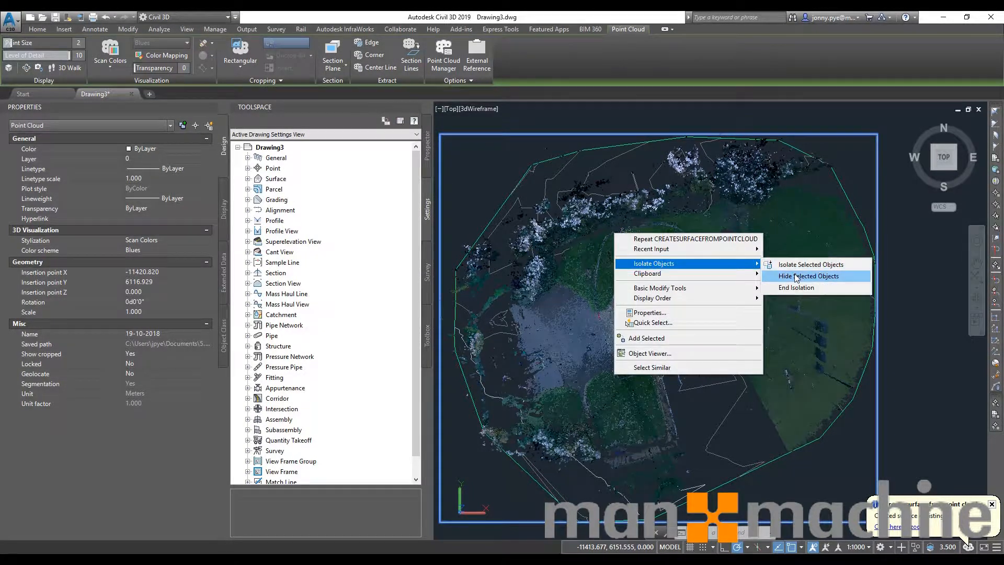
Hide the point cloud and launch Object Viewer on the Existing surface.
click(808, 276)
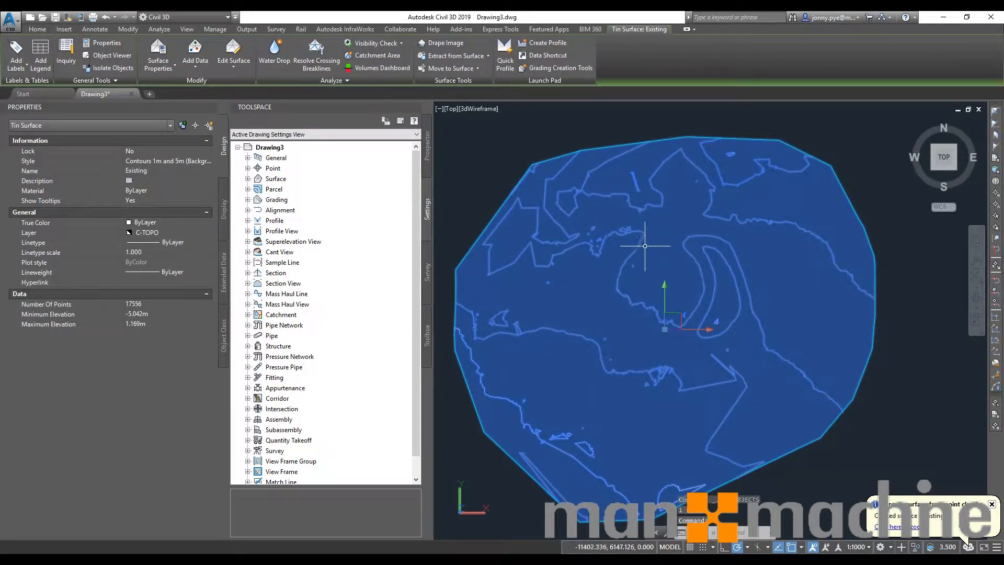
mouse_move(651, 284)
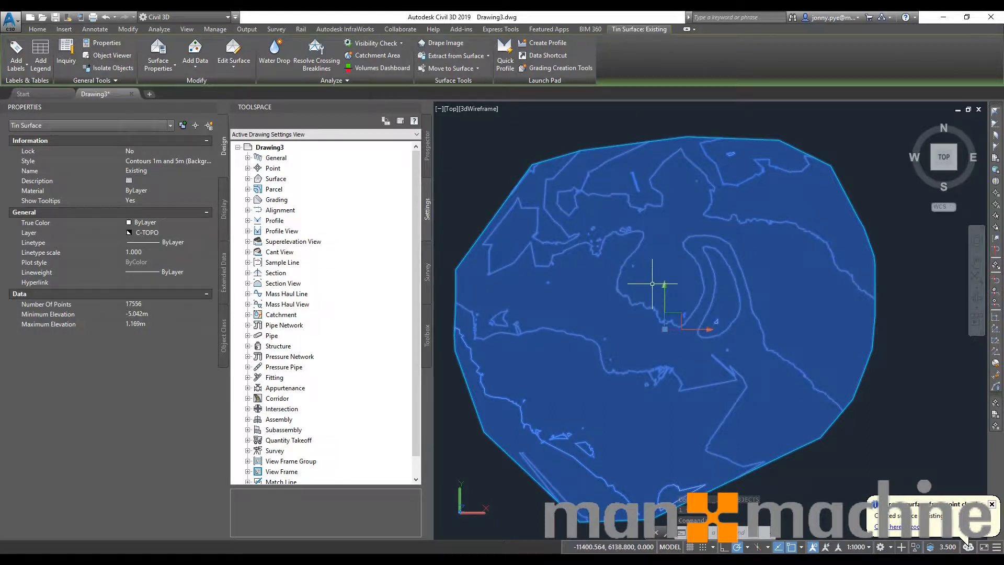
right_click(652, 284)
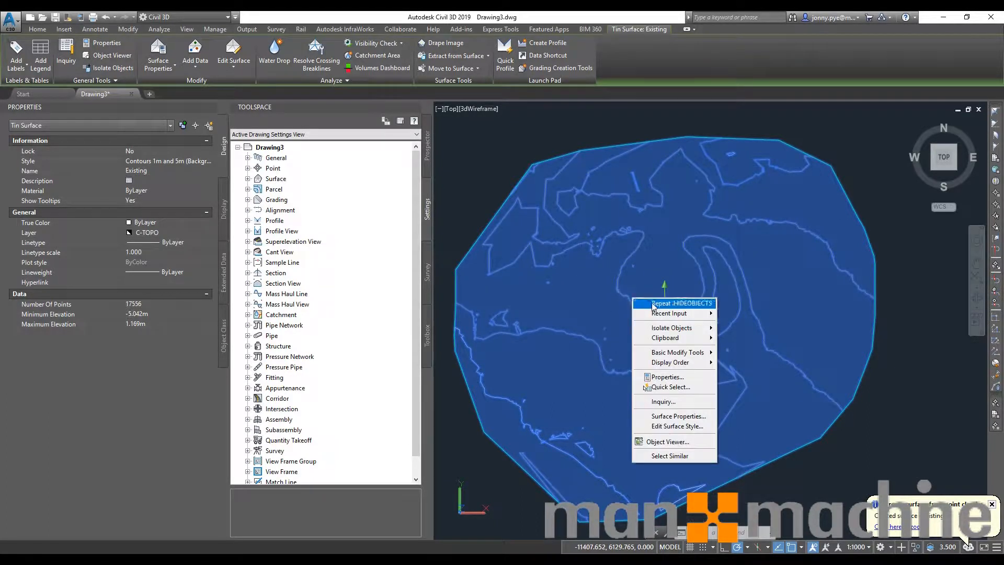
click(667, 441)
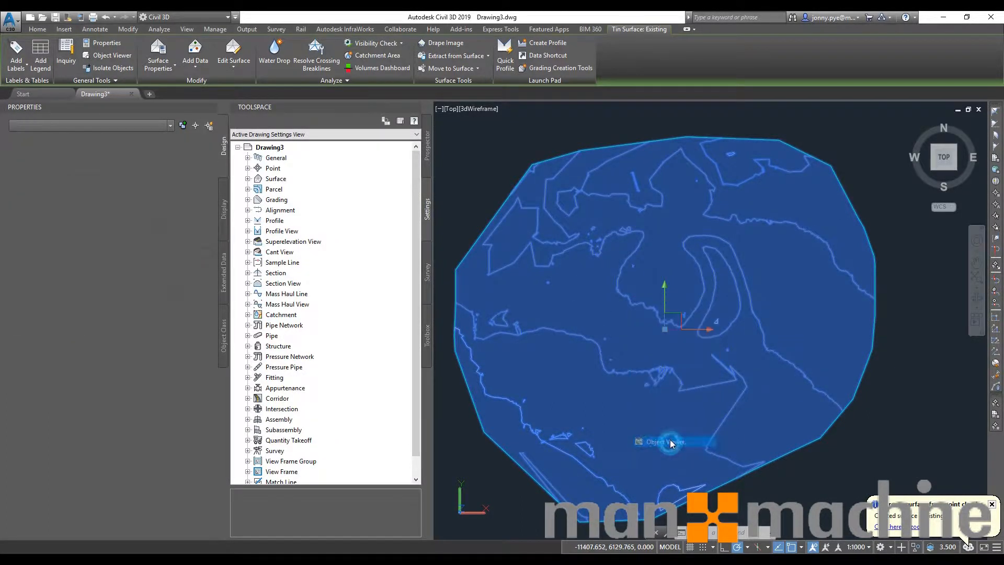
View the Existing surface with a shaded visual style, then close Object Viewer.
click(109, 55)
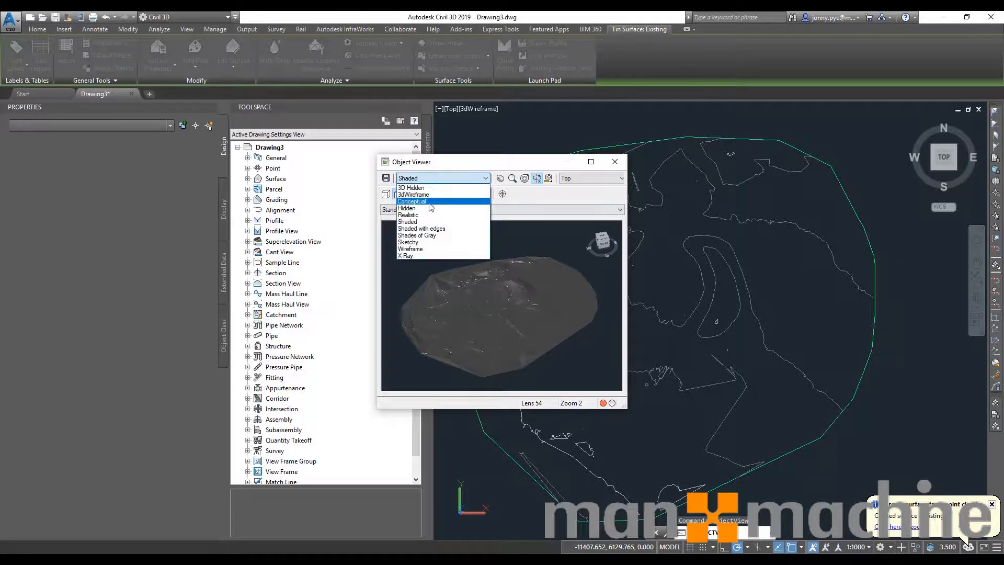
click(408, 222)
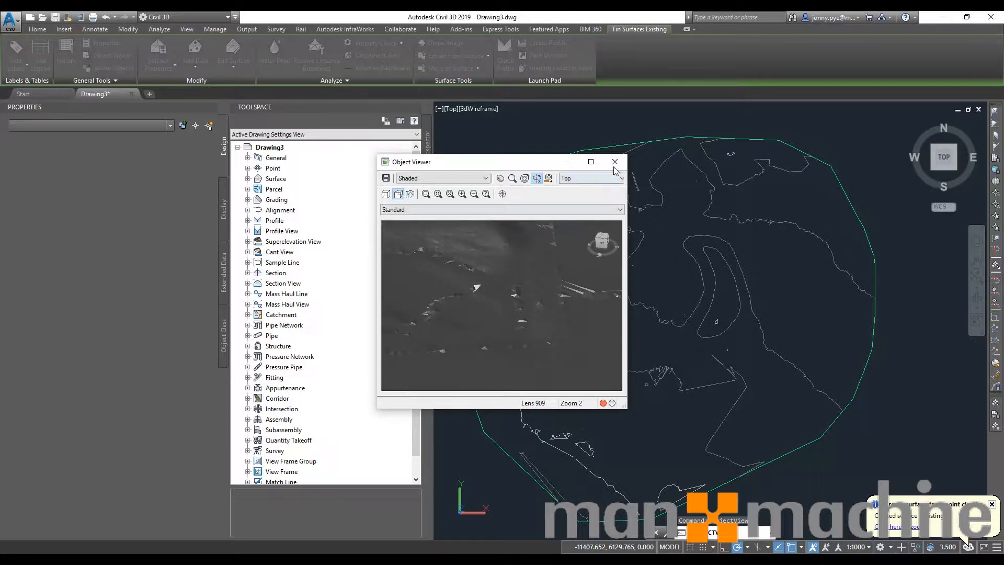
click(614, 162)
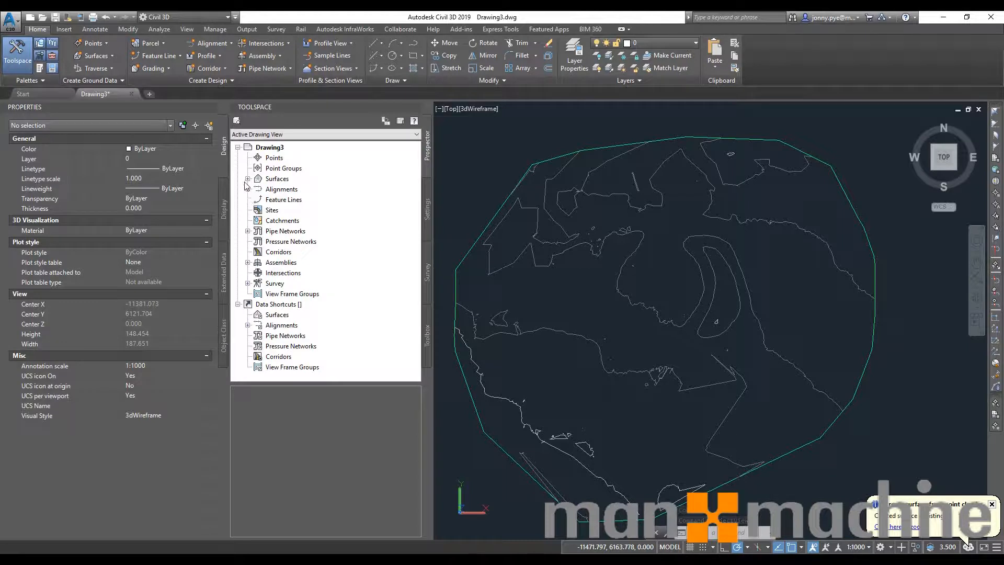
Edit the Existing surface style to 0.100 m minor and 0.500 m major contour intervals.
click(248, 178)
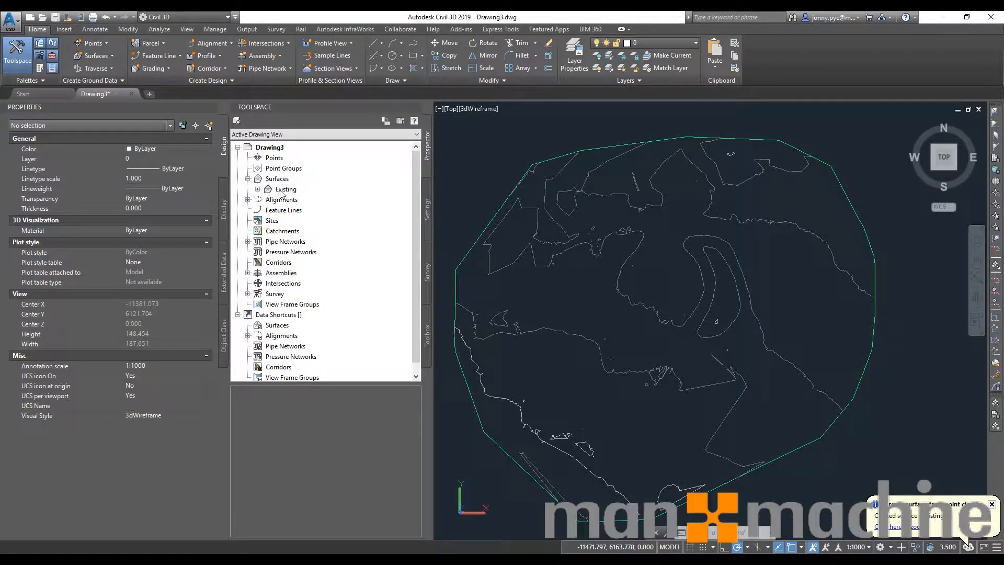
double_click(285, 189)
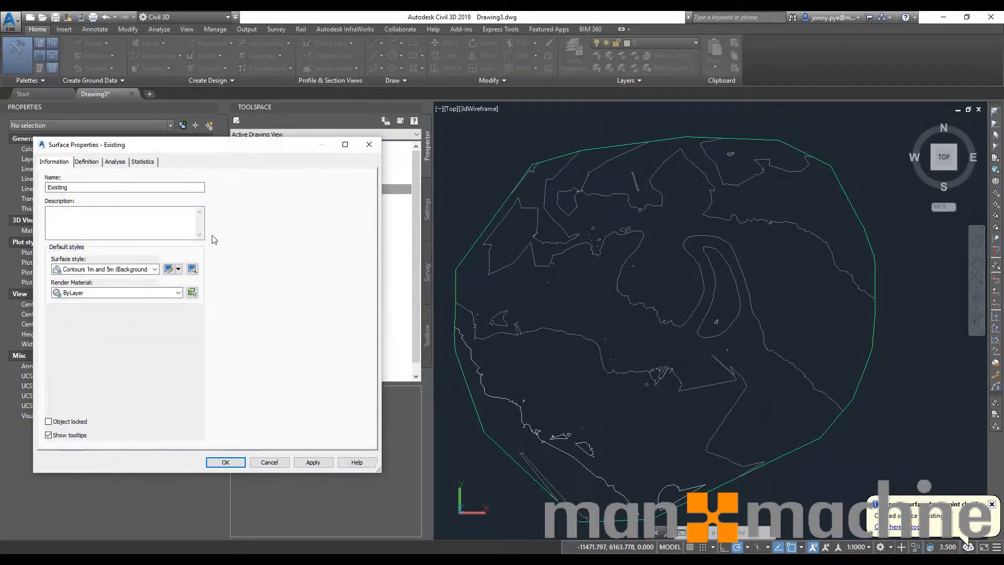
click(167, 269)
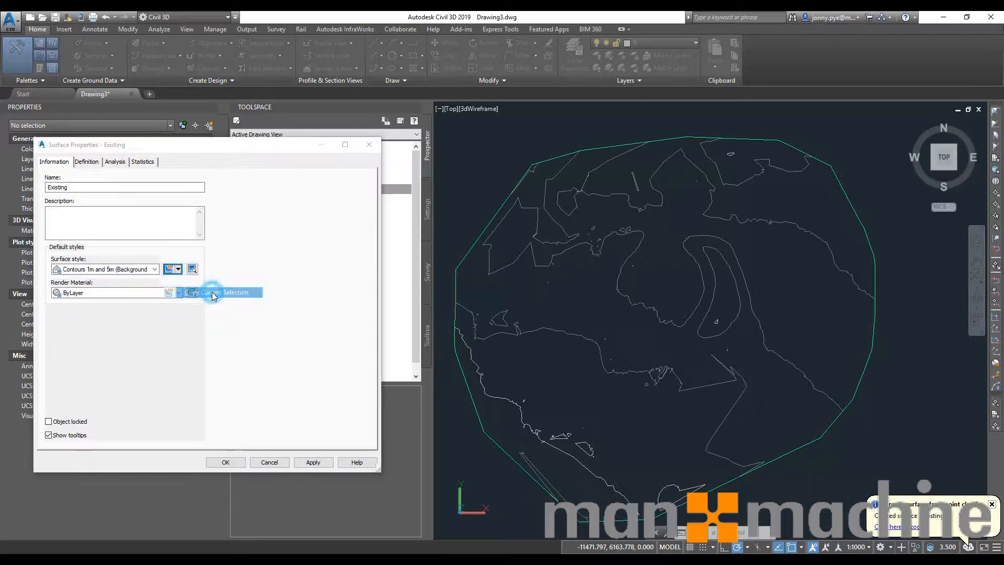
click(182, 269)
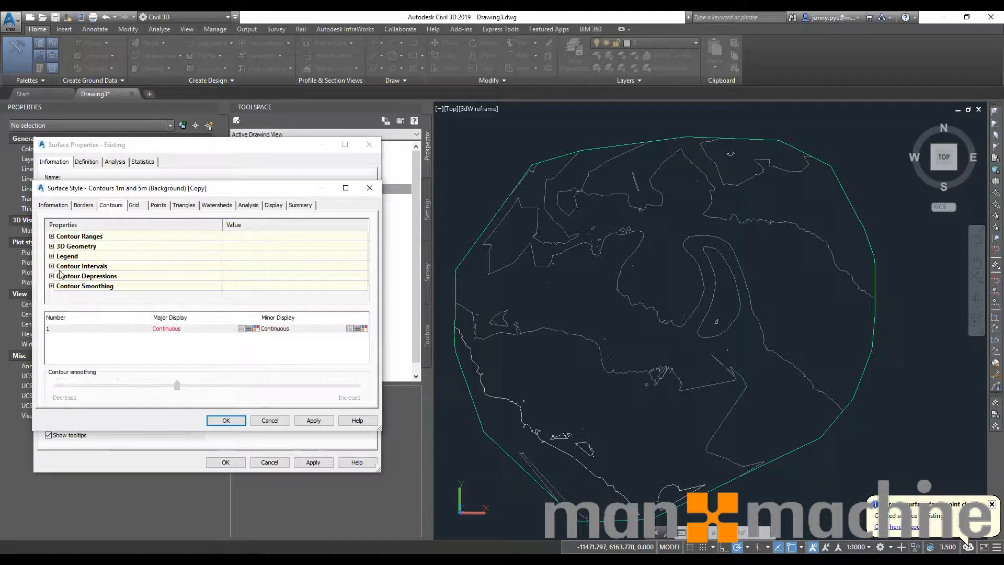
click(52, 265)
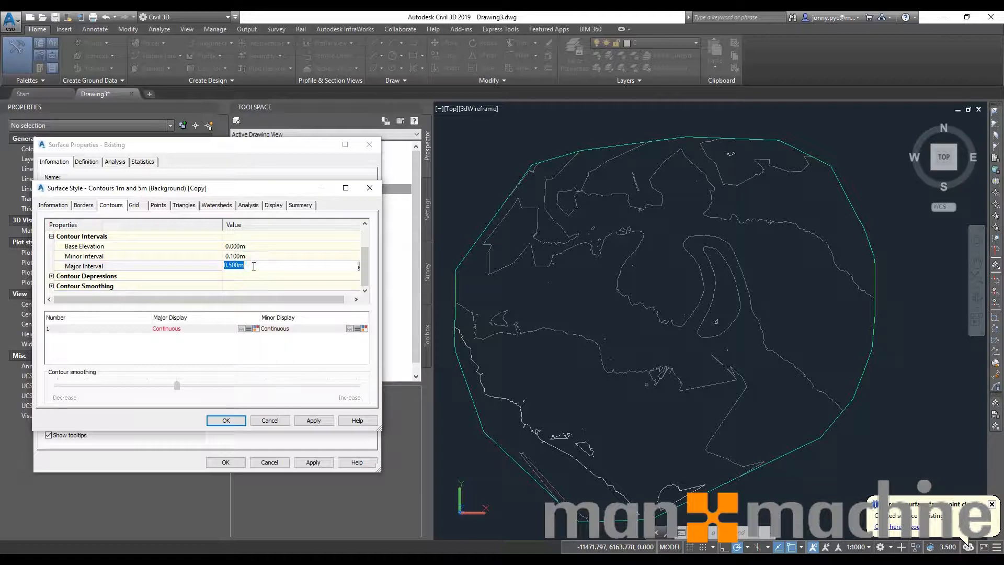
click(313, 420)
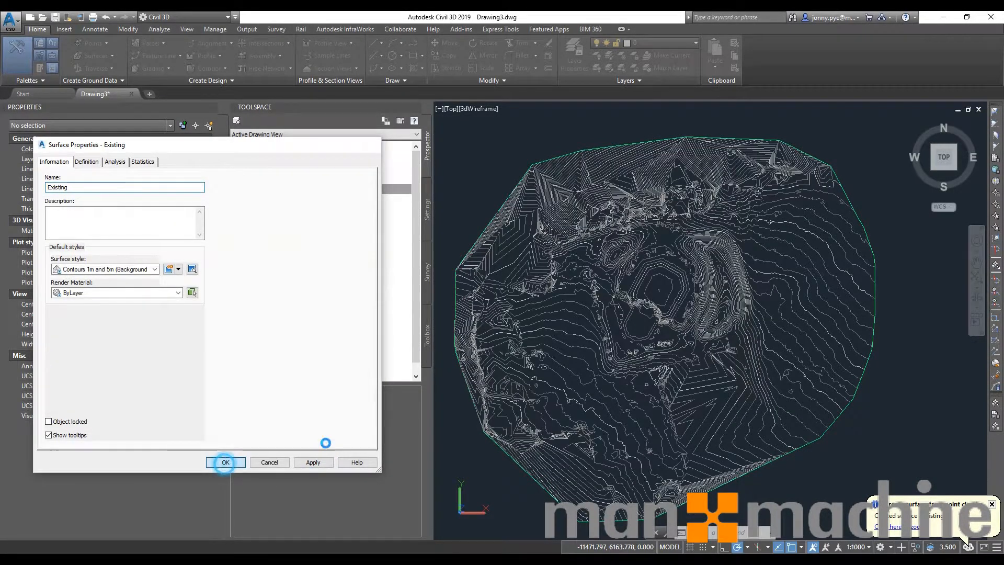
Accept the Surface Properties changes and sketch a closed polyline around the central mound.
click(225, 461)
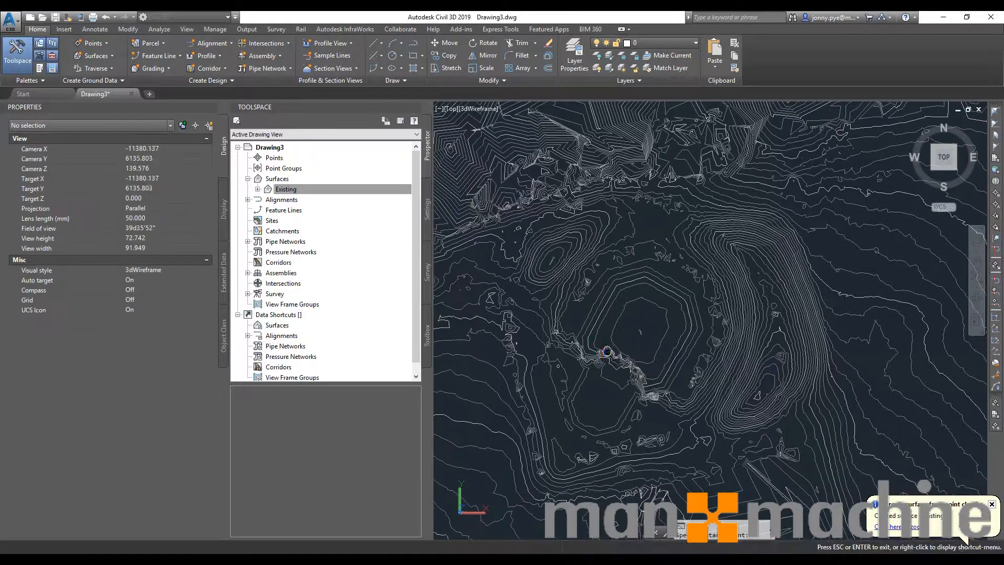
click(493, 214)
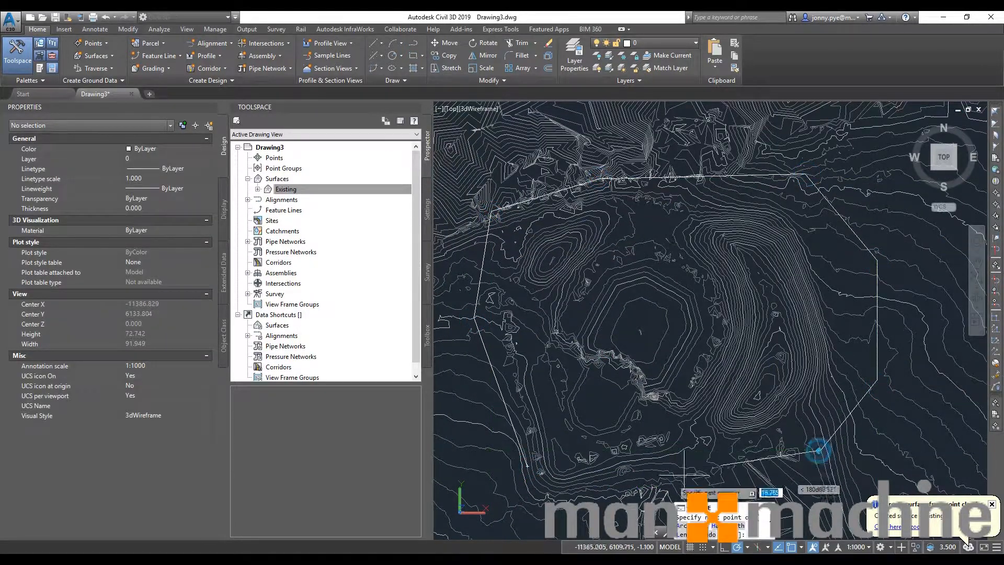
click(506, 464)
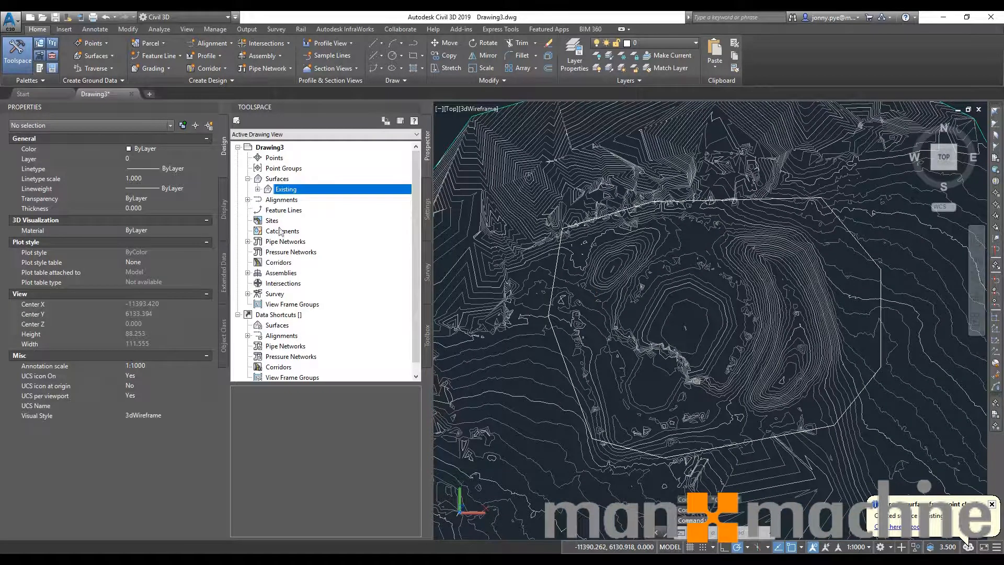
Add an Outer boundary named BoundaryLine to Existing via Prospector's Definition > Boundaries, picking the polyline.
click(249, 189)
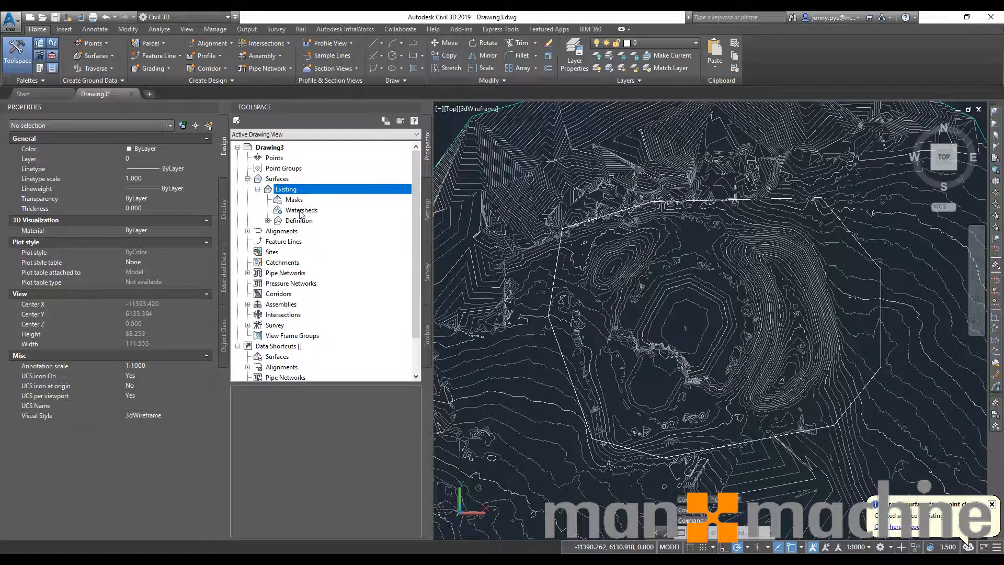
click(269, 221)
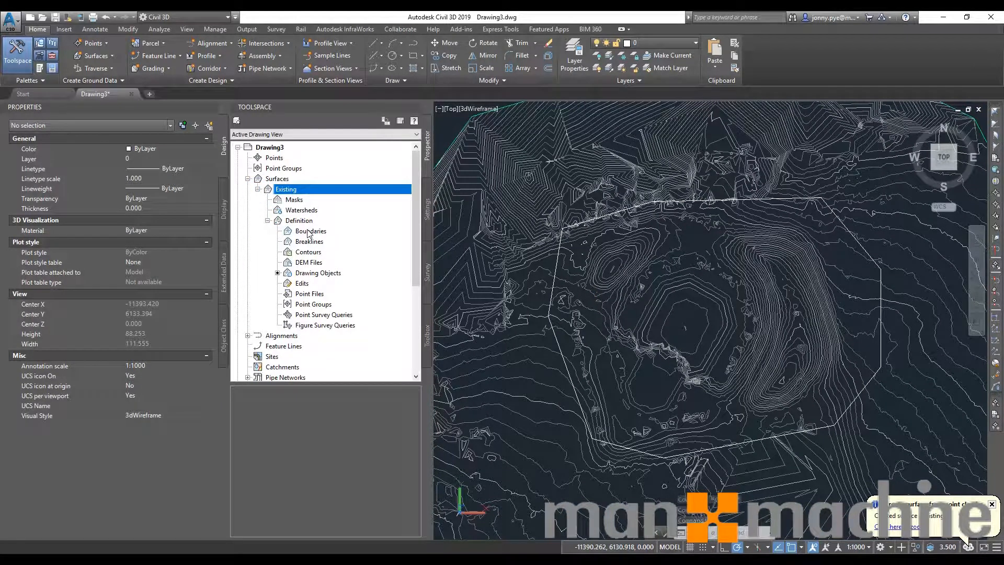
right_click(311, 230)
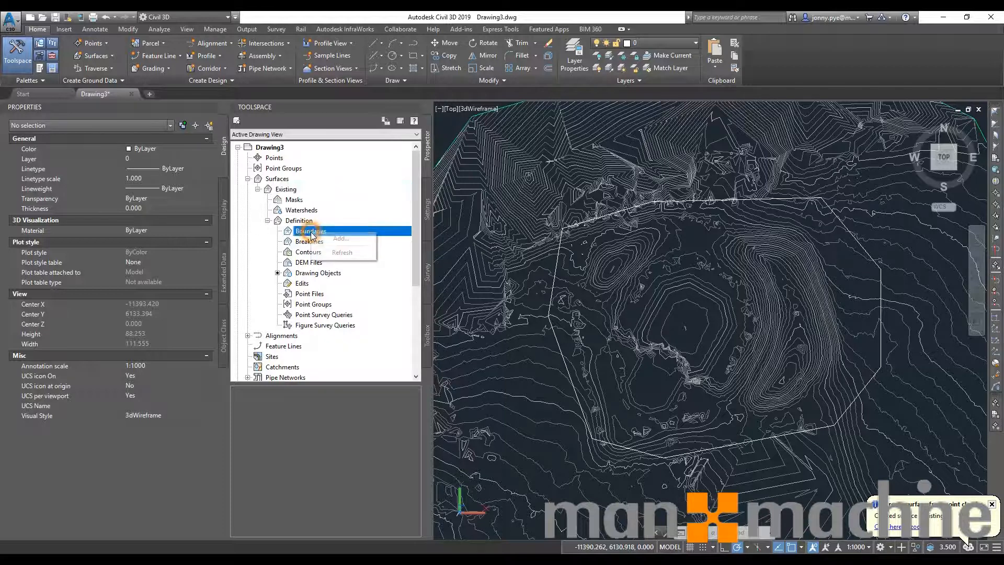
click(340, 238)
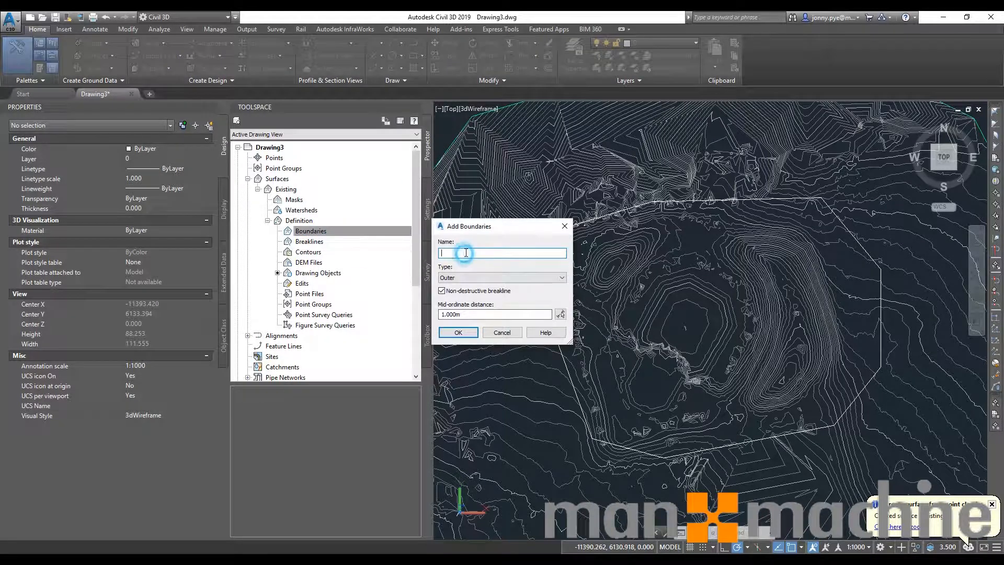
text(b)
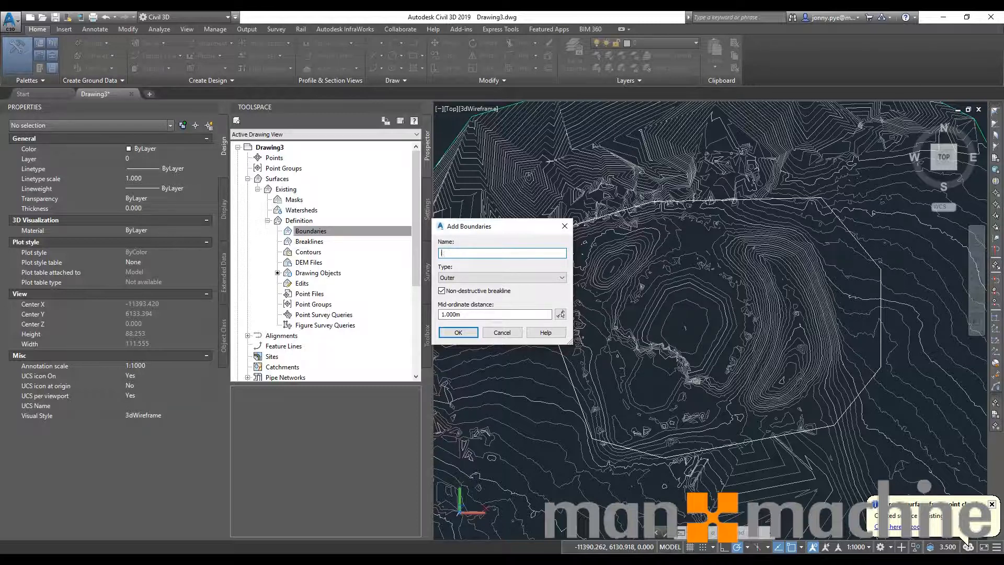
text(BoundaryLine)
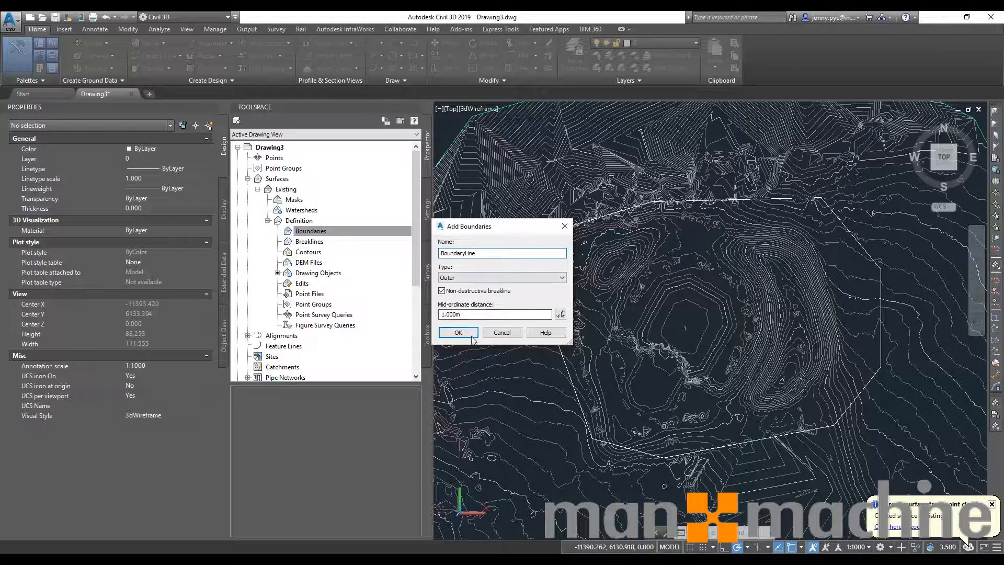
click(457, 332)
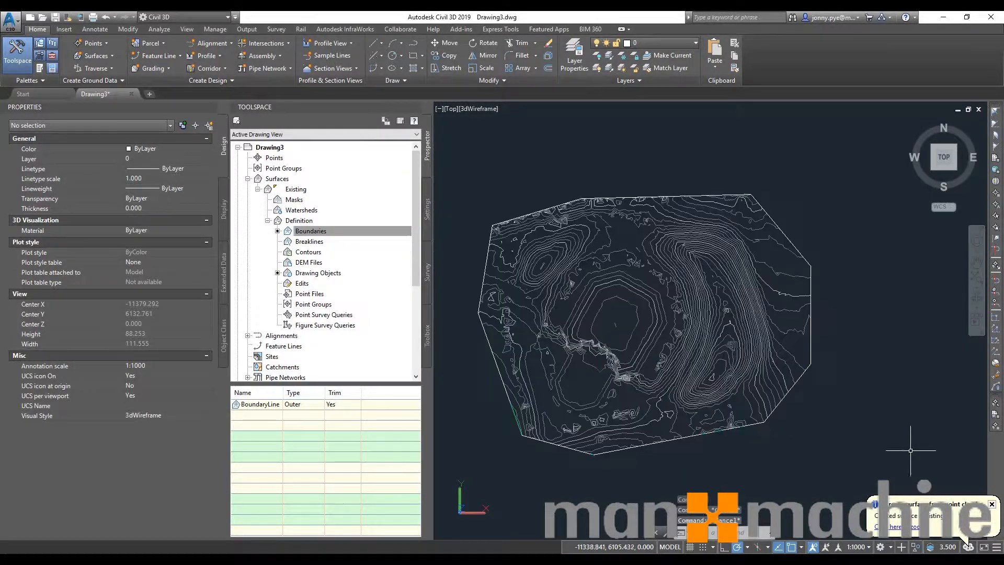
Start a Contour - Single surface label and pick its first point across the slope's contours.
scroll(up, 3)
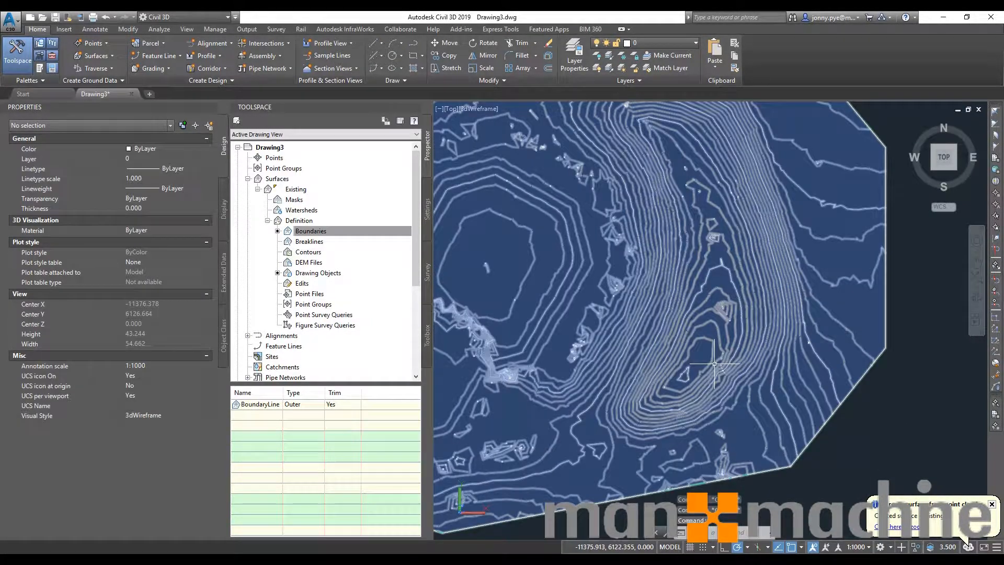
scroll(up, 3)
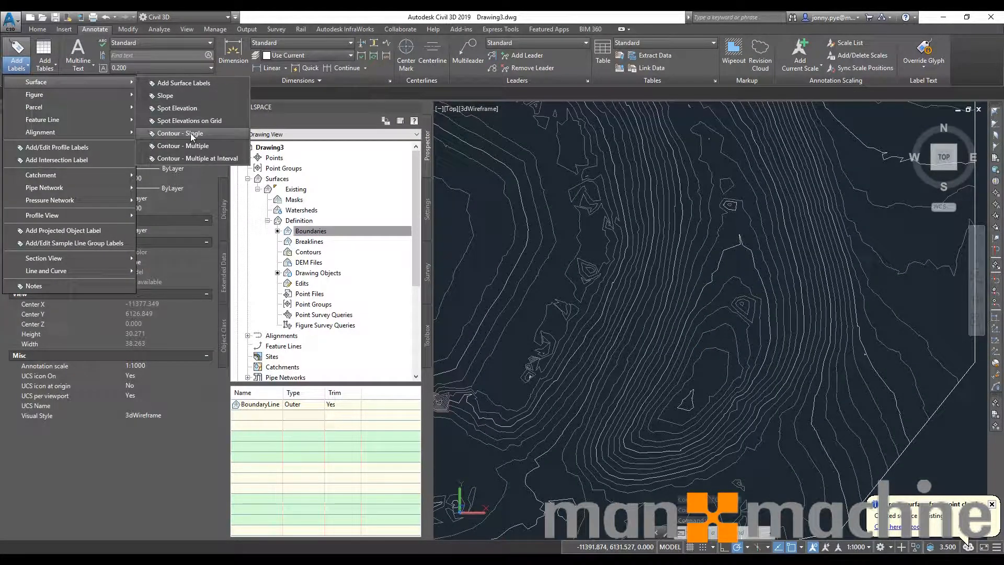
mouse_move(179, 133)
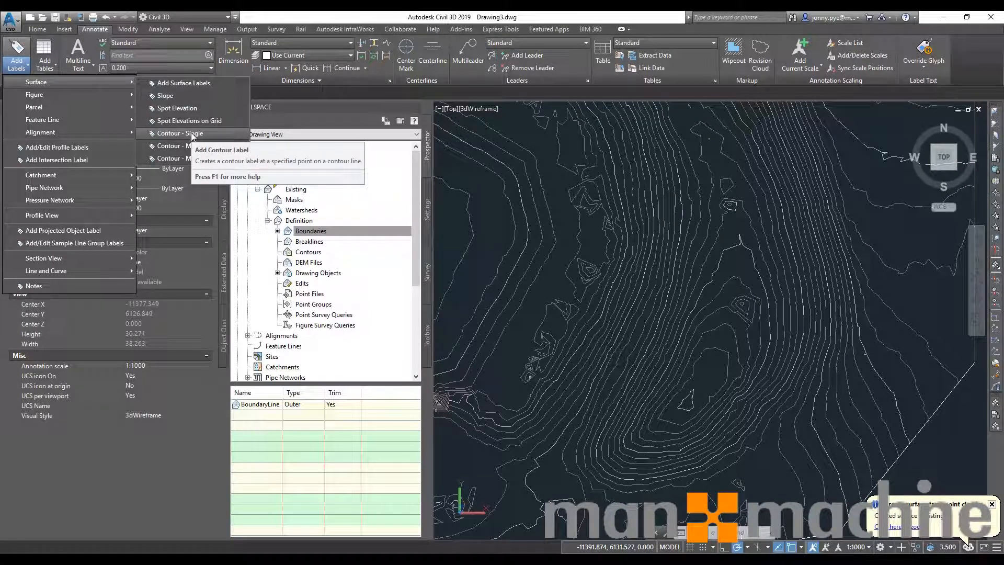
mouse_move(181, 136)
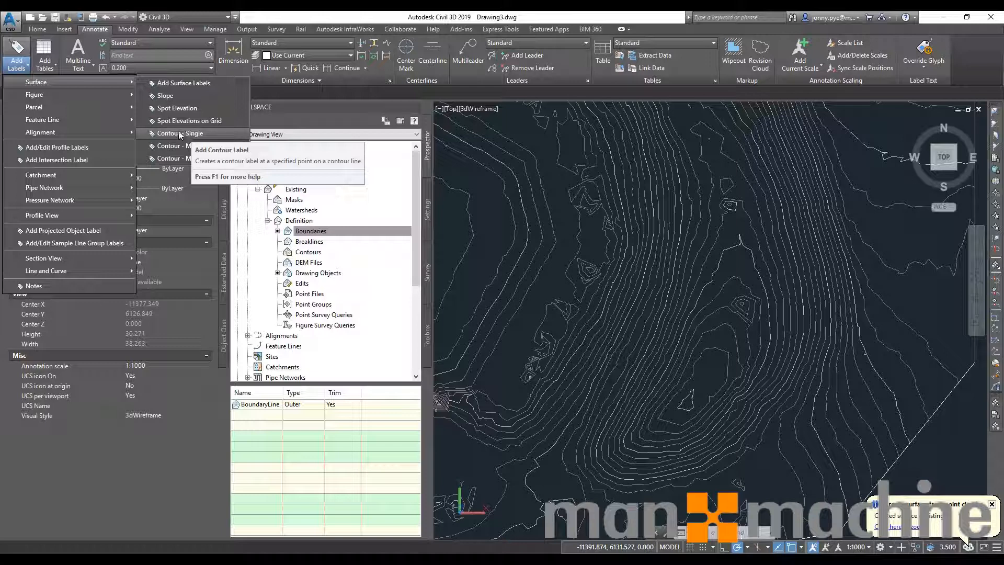
click(182, 133)
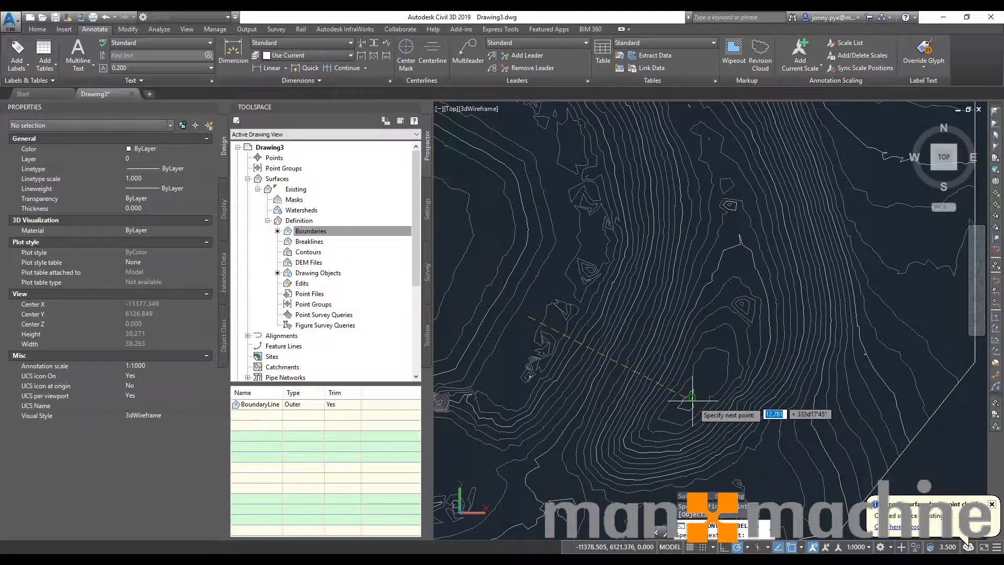
mouse_move(682, 445)
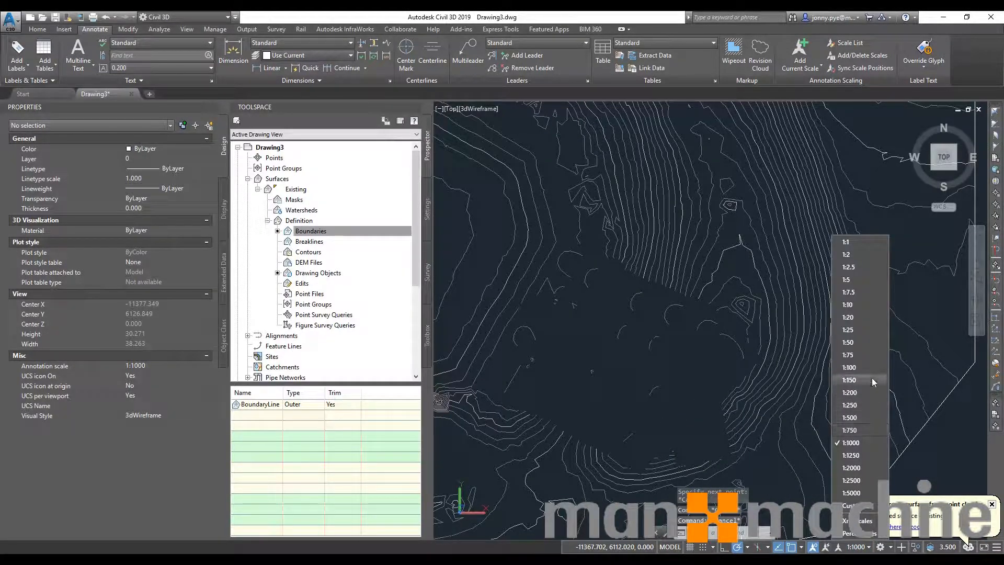
Set the annotation scale to 1:100 and bring up the drawing's shortcut menu for Isolate Objects.
click(848, 367)
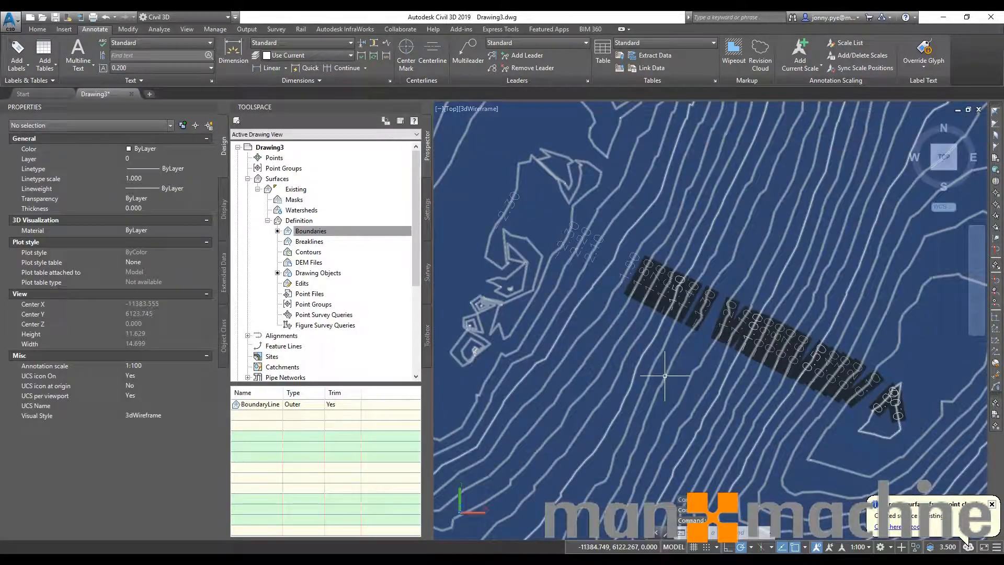
scroll(down, 3)
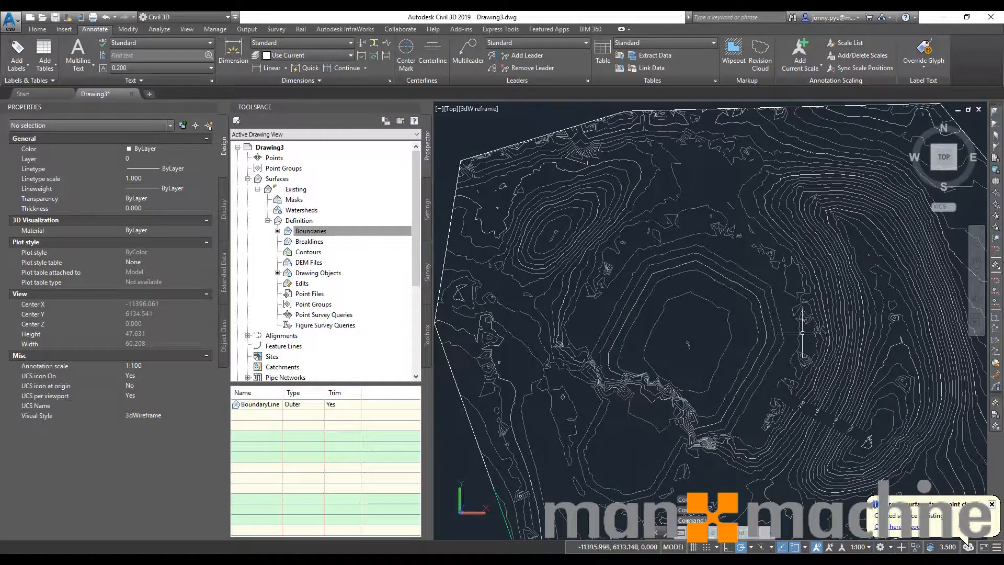
right_click(623, 291)
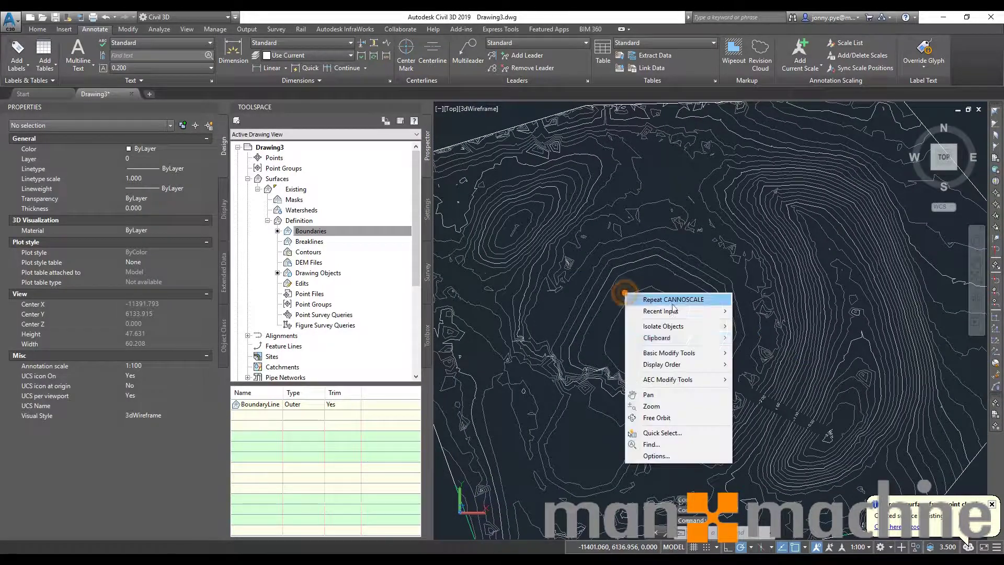
mouse_move(663, 326)
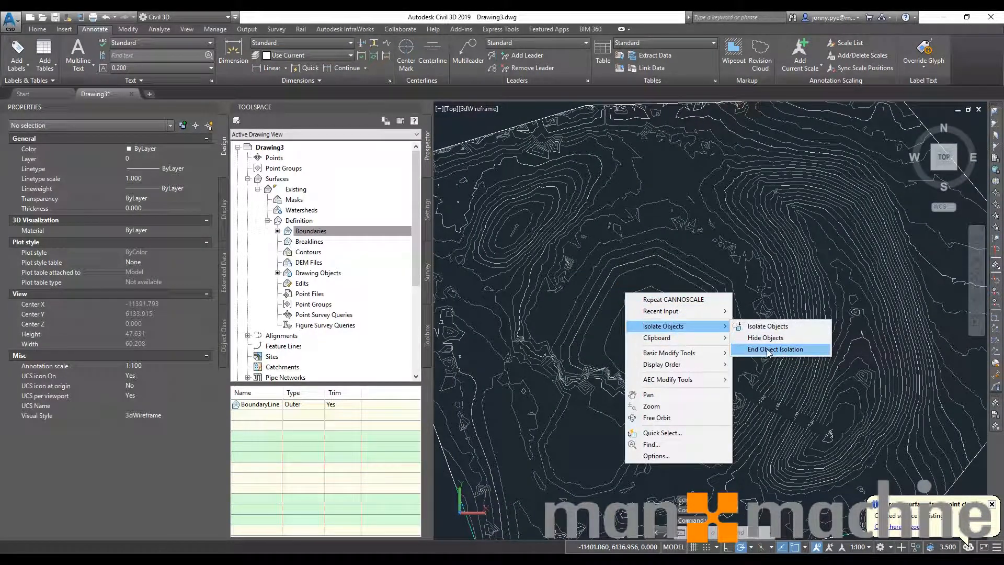